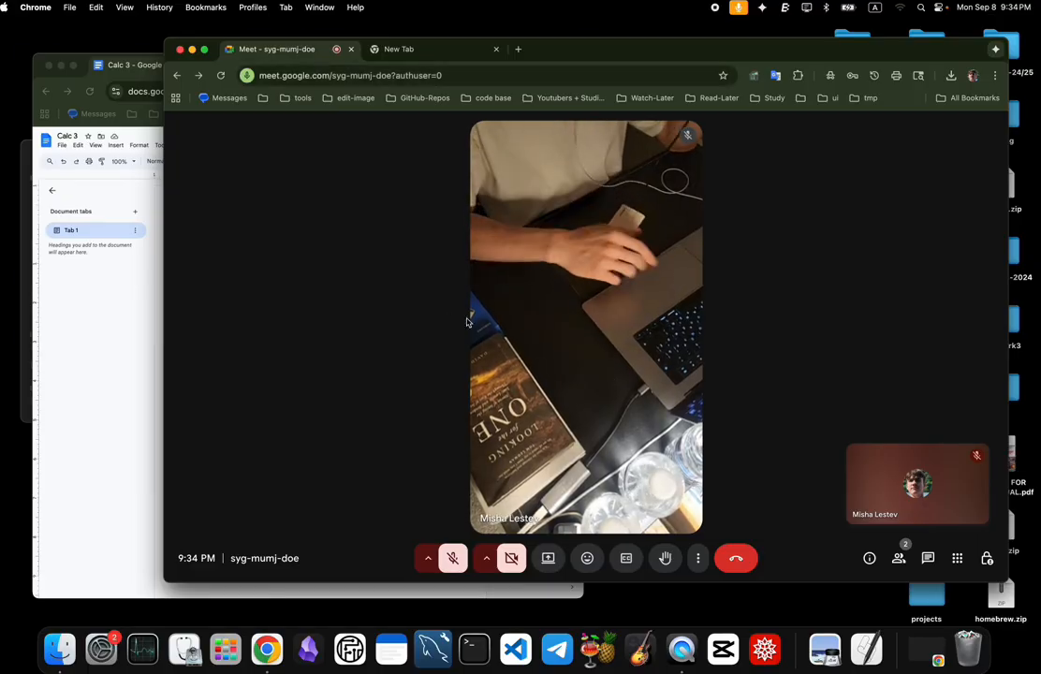
Search the web for 'magician launcher' and open the Samsung Magician Software Download result
{"action": "left_click", "coordinate": [970, 648]}
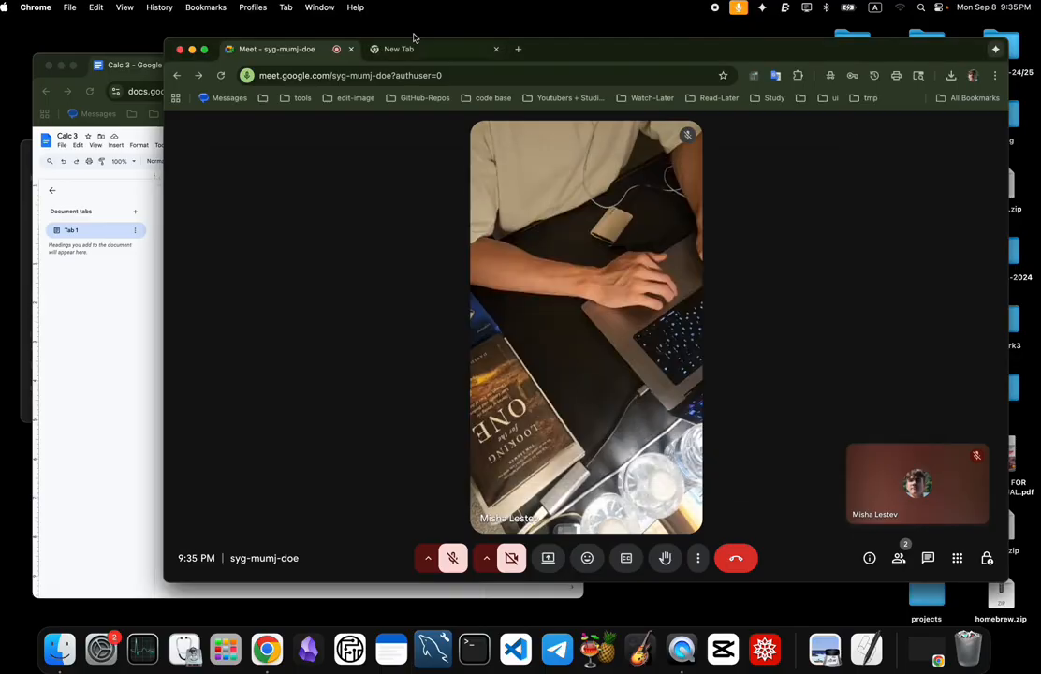
{"action": "type", "text": "magician launcher"}
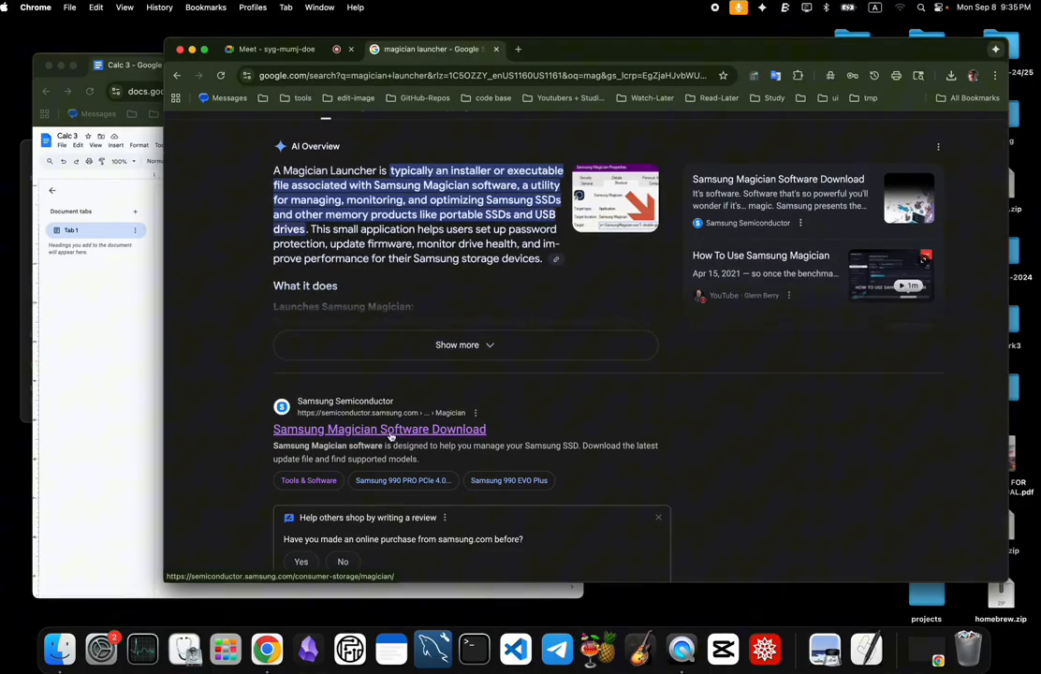
{"action": "left_click", "coordinate": [378, 429]}
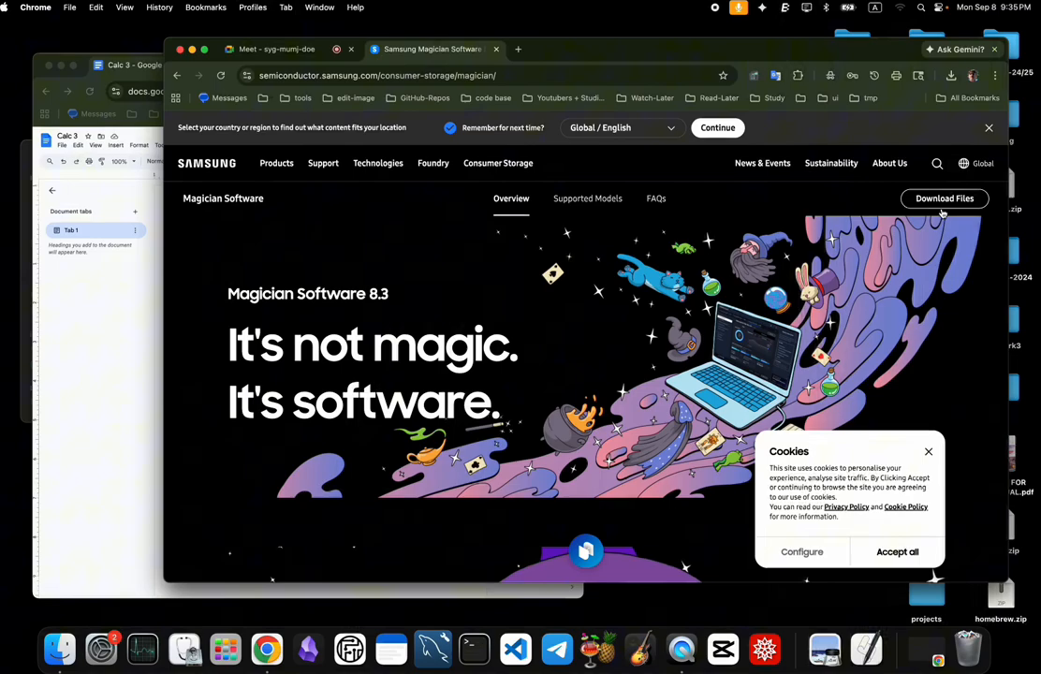
From the Tools & Software page, download the macOS version of Samsung Magician
{"action": "left_click", "coordinate": [944, 198]}
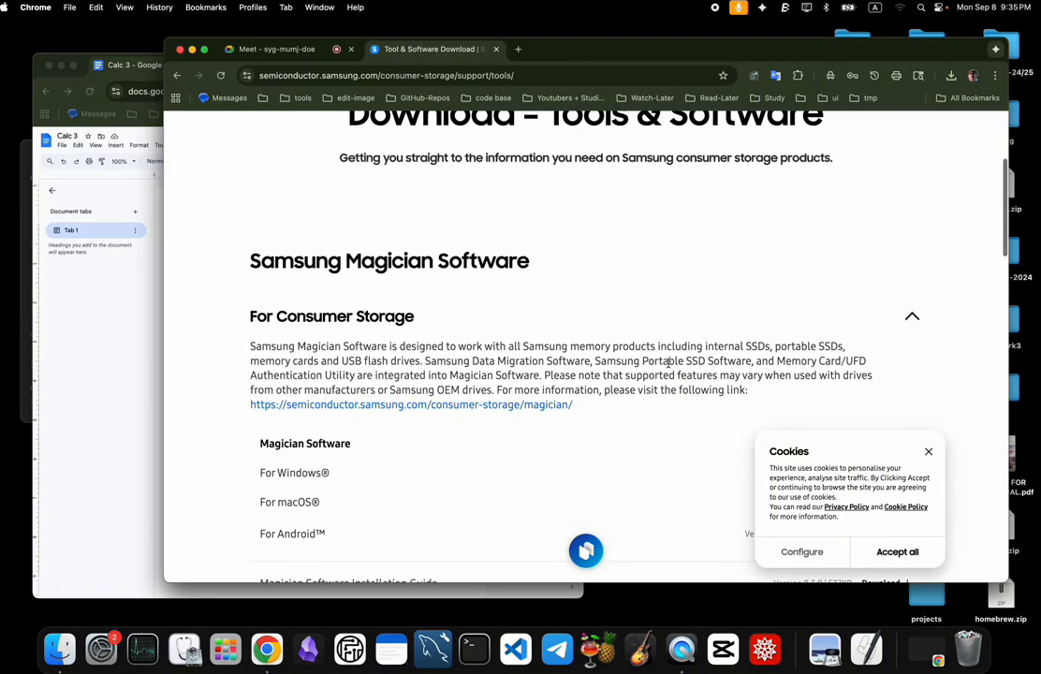
{"action": "scroll", "scroll_direction": "down", "scroll_amount": 3}
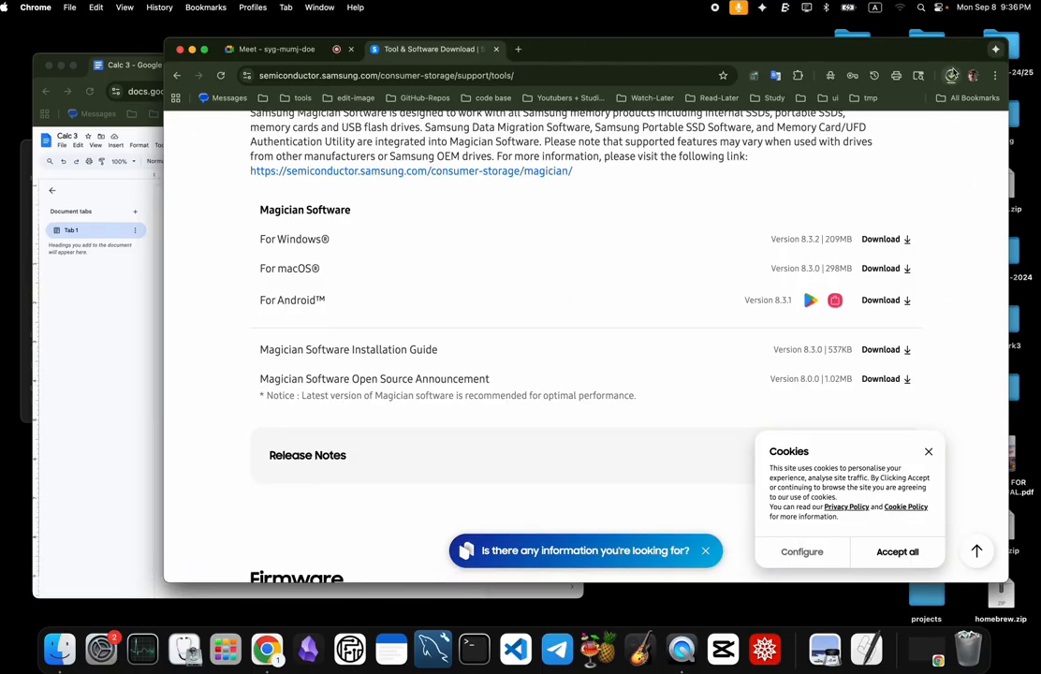
{"action": "left_click", "coordinate": [952, 75]}
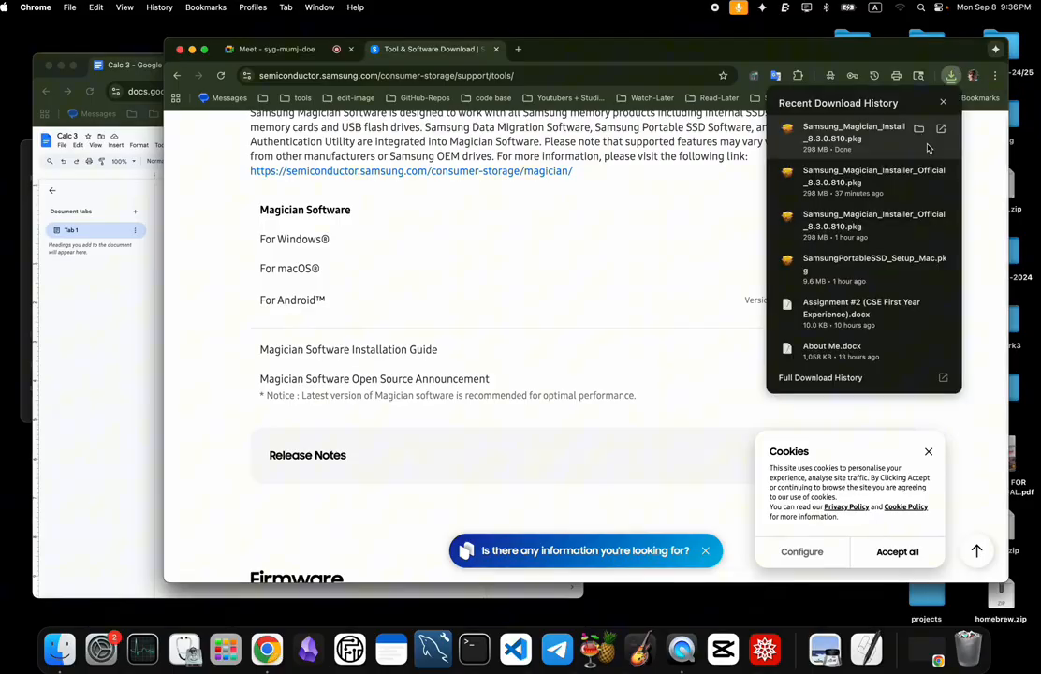
{"action": "mouse_move", "coordinate": [860, 143]}
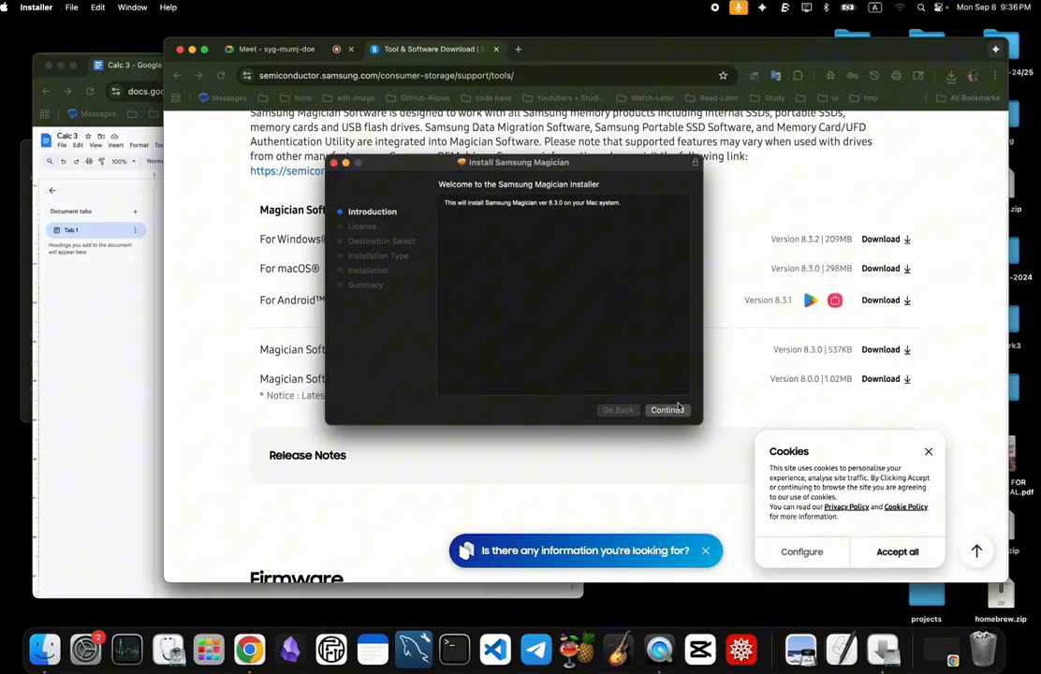
Accept the license and authorize the standard Samsung Magician install with the admin password
{"action": "left_click", "coordinate": [666, 409]}
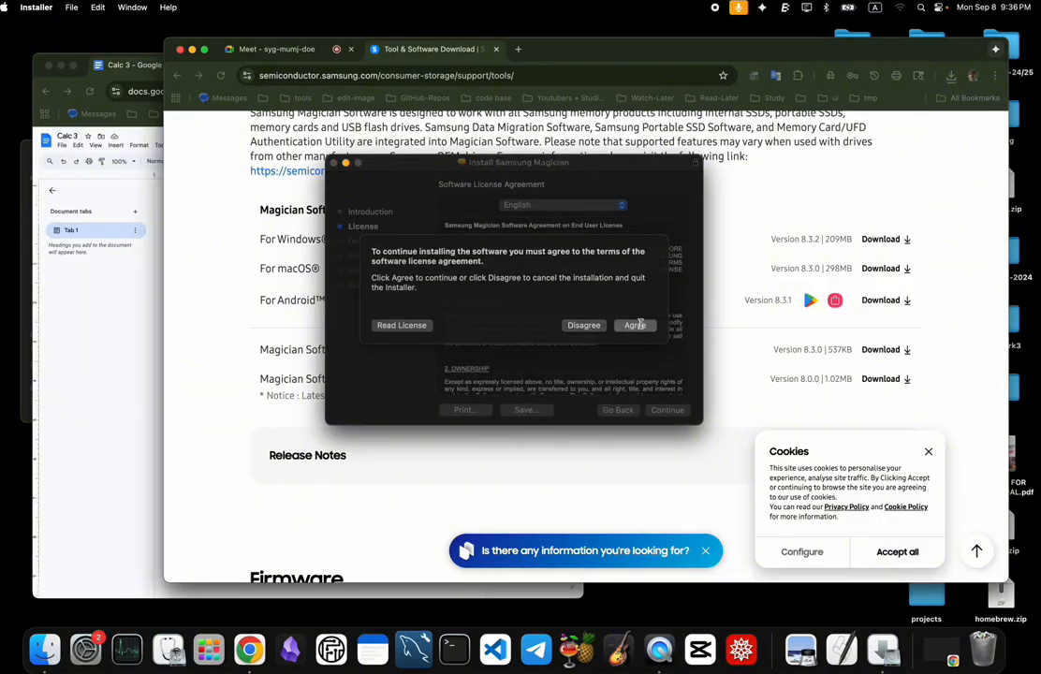
{"action": "left_click", "coordinate": [635, 325]}
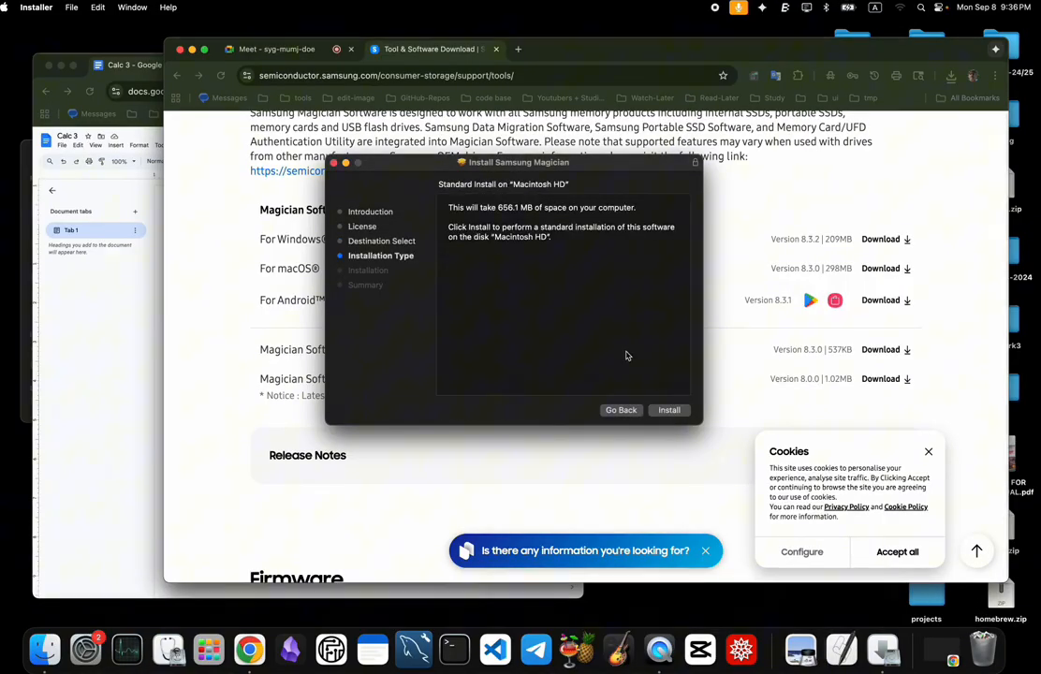
{"action": "left_click", "coordinate": [668, 410]}
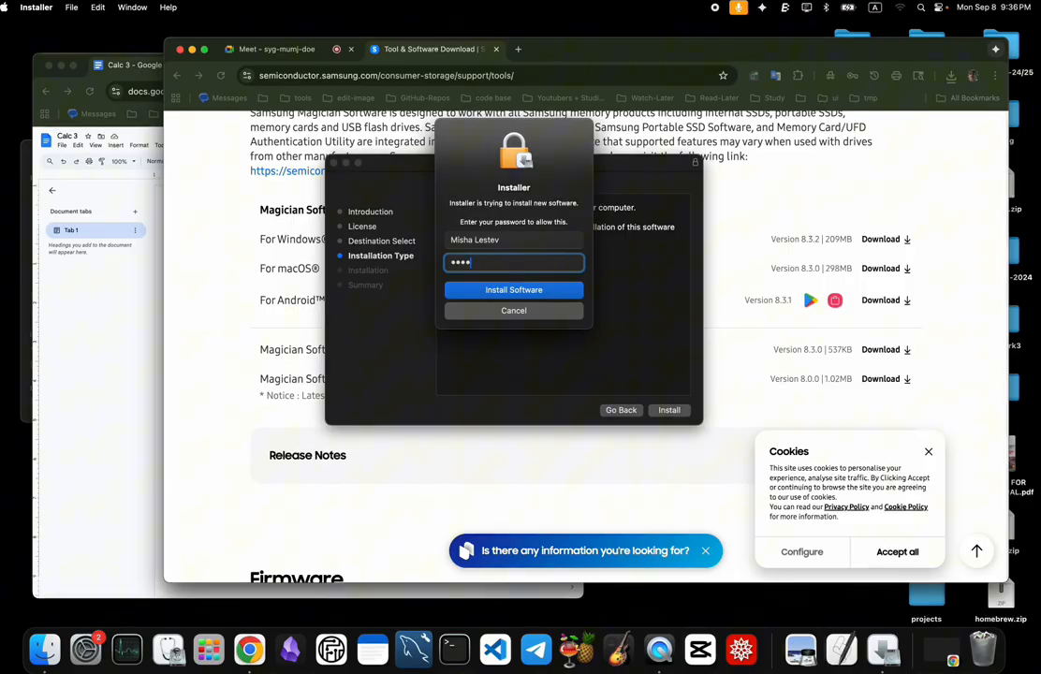
{"action": "left_click", "coordinate": [513, 288]}
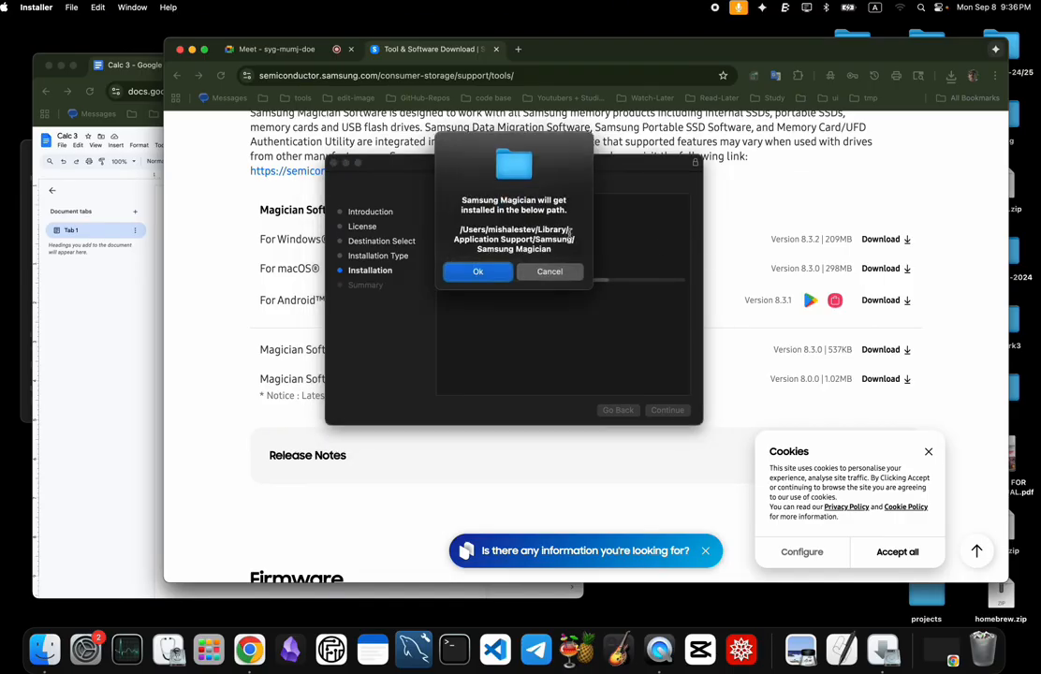
{"action": "left_click", "coordinate": [478, 272]}
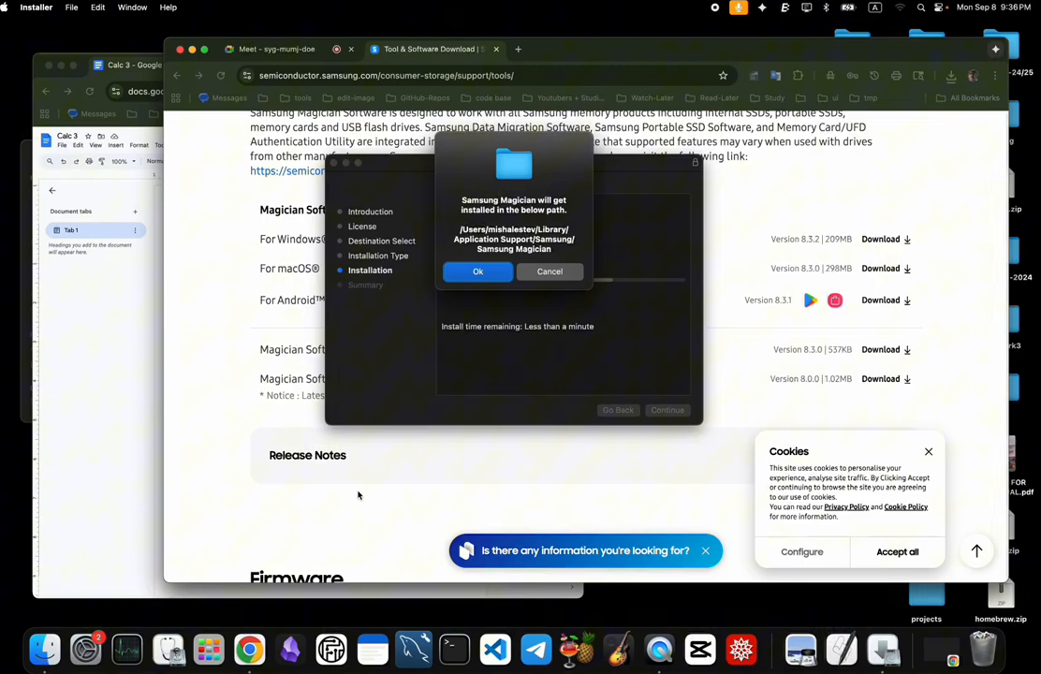
{"action": "mouse_move", "coordinate": [86, 648]}
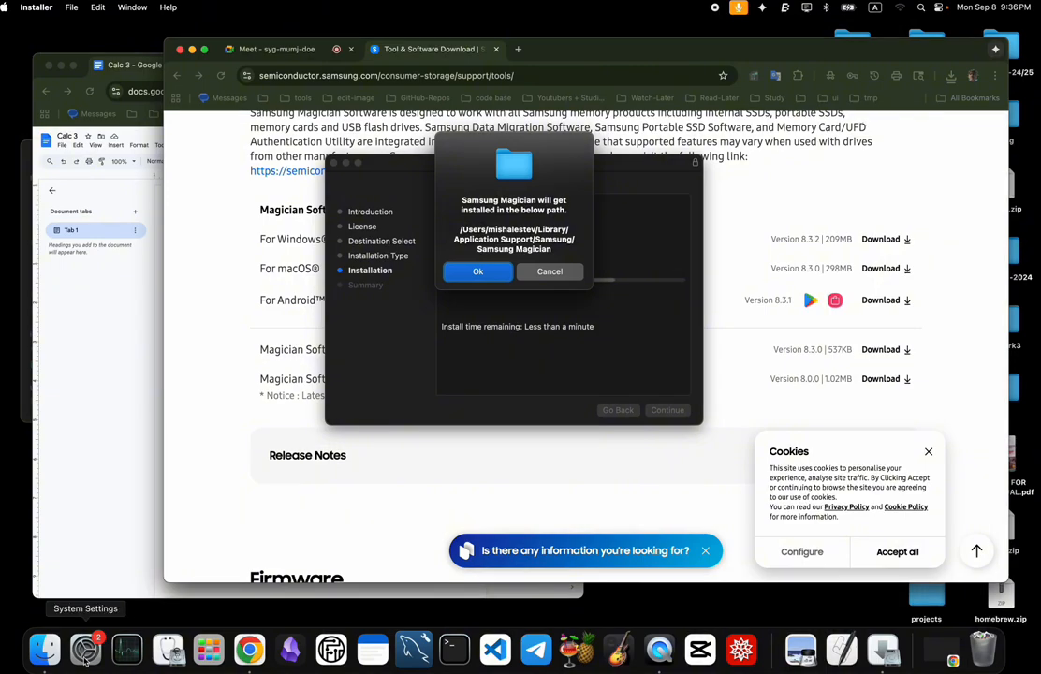
Show the Security section of Privacy & Security and accept Magician's install location notice
{"action": "left_click", "coordinate": [86, 648]}
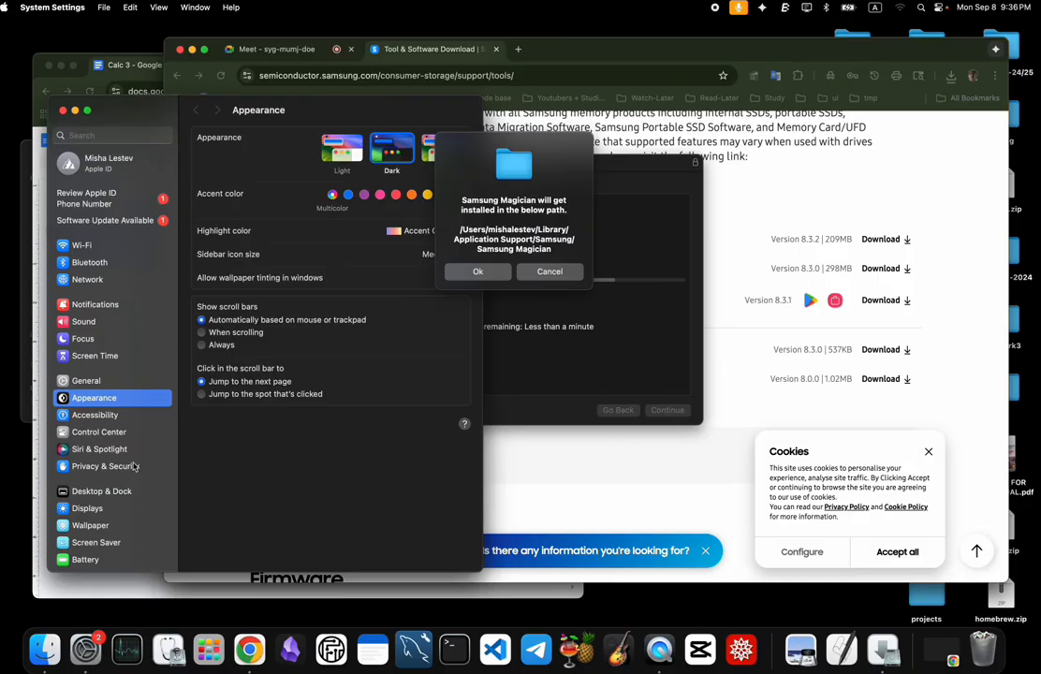
{"action": "left_click", "coordinate": [105, 465]}
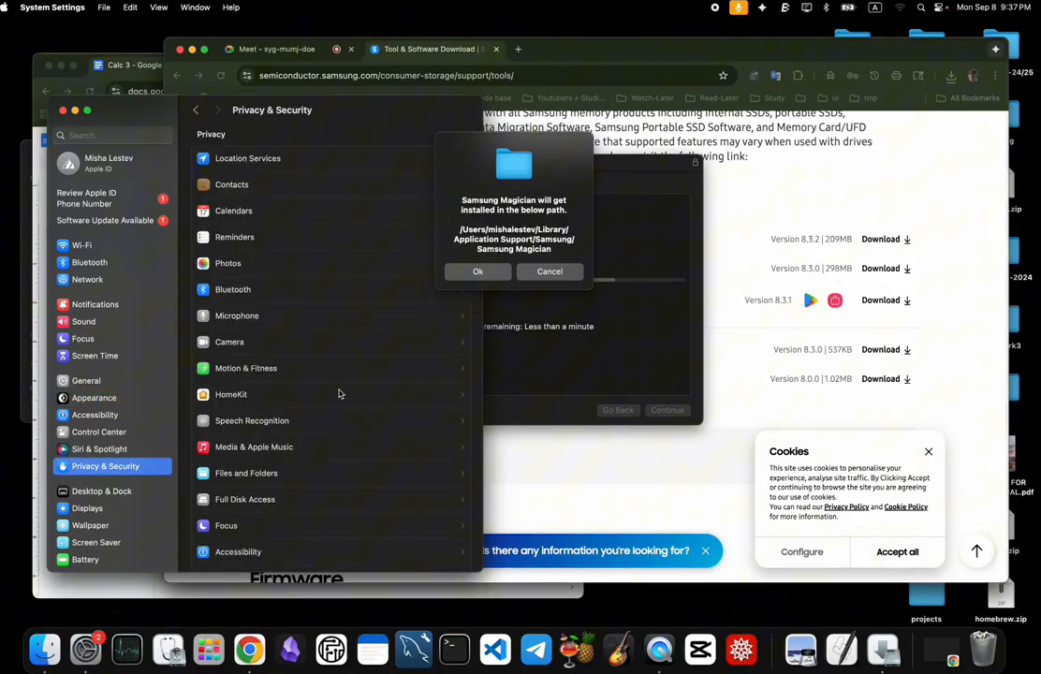
{"action": "scroll", "scroll_direction": "down", "scroll_amount": 3}
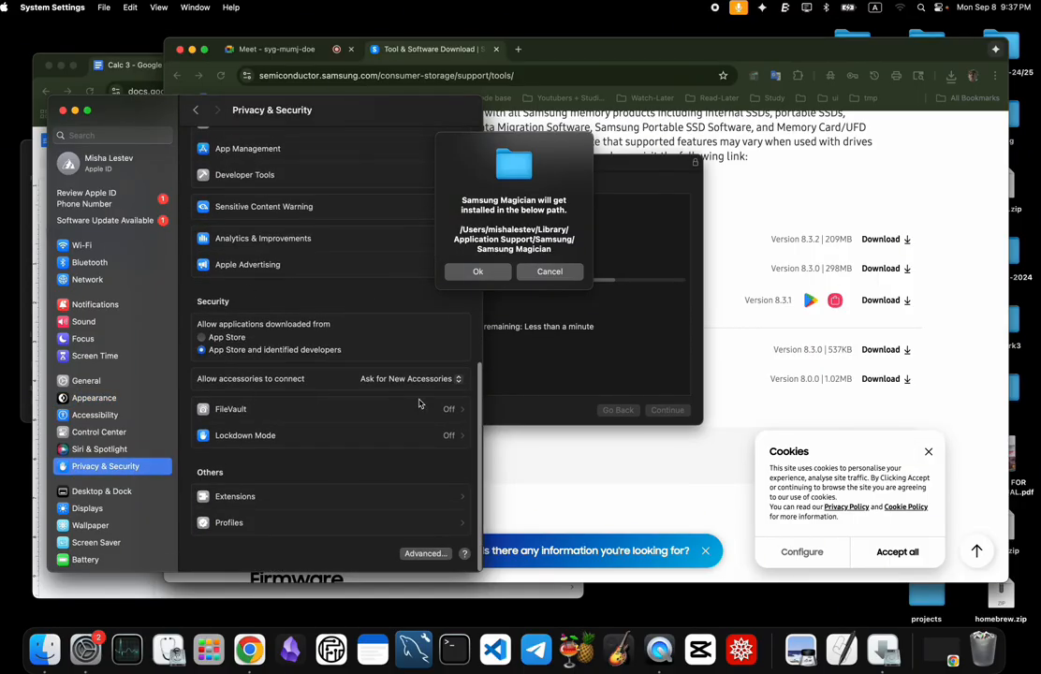
{"action": "left_click", "coordinate": [477, 271]}
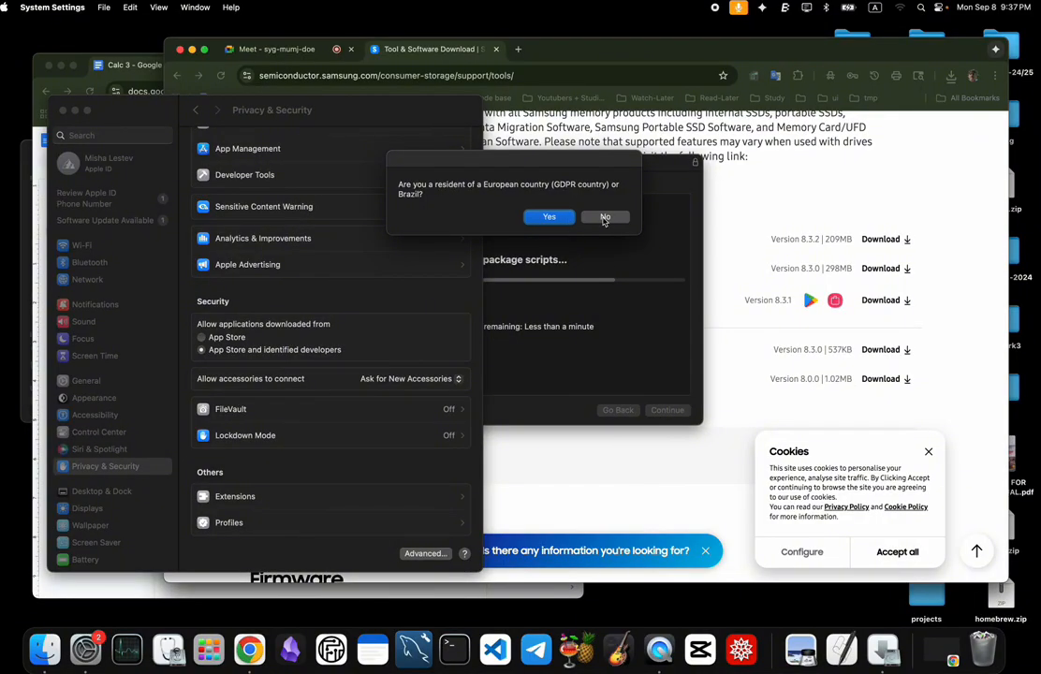
Answer No to GDPR residency, agree to the Privacy Notice and acknowledge the Portable SSD Software warning
{"action": "left_click", "coordinate": [605, 217]}
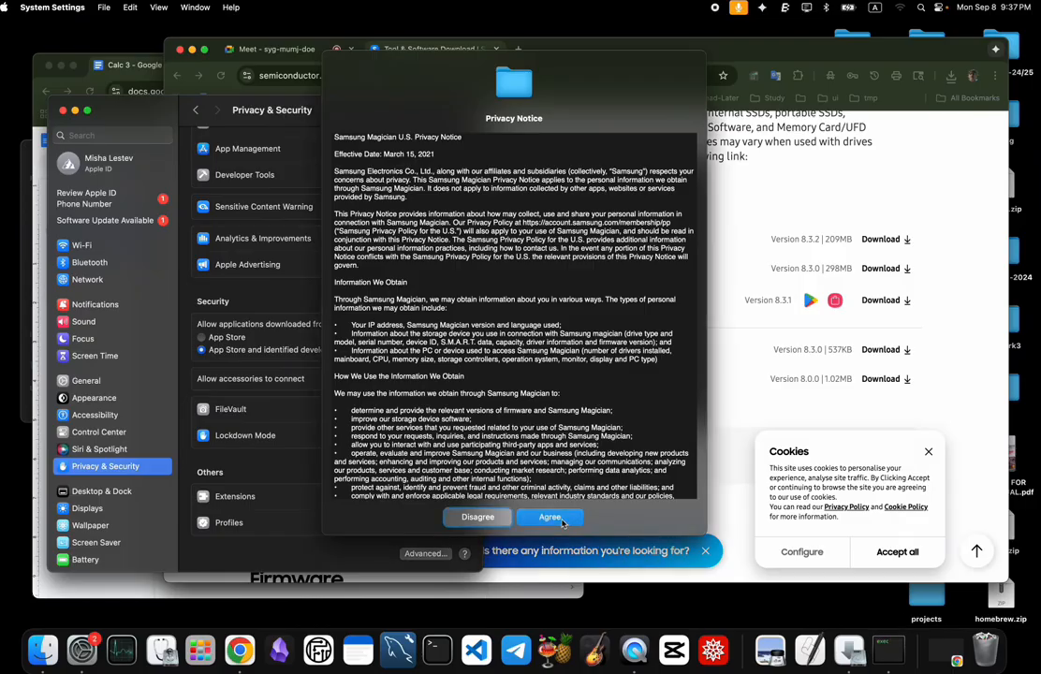
{"action": "left_click", "coordinate": [551, 517]}
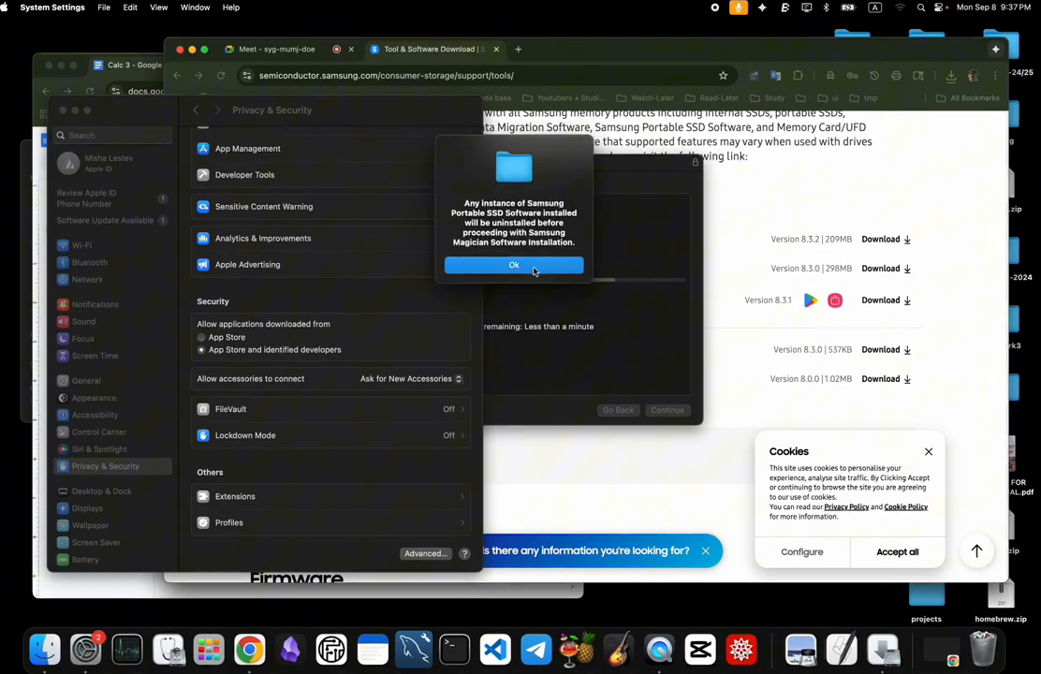
{"action": "left_click", "coordinate": [513, 266]}
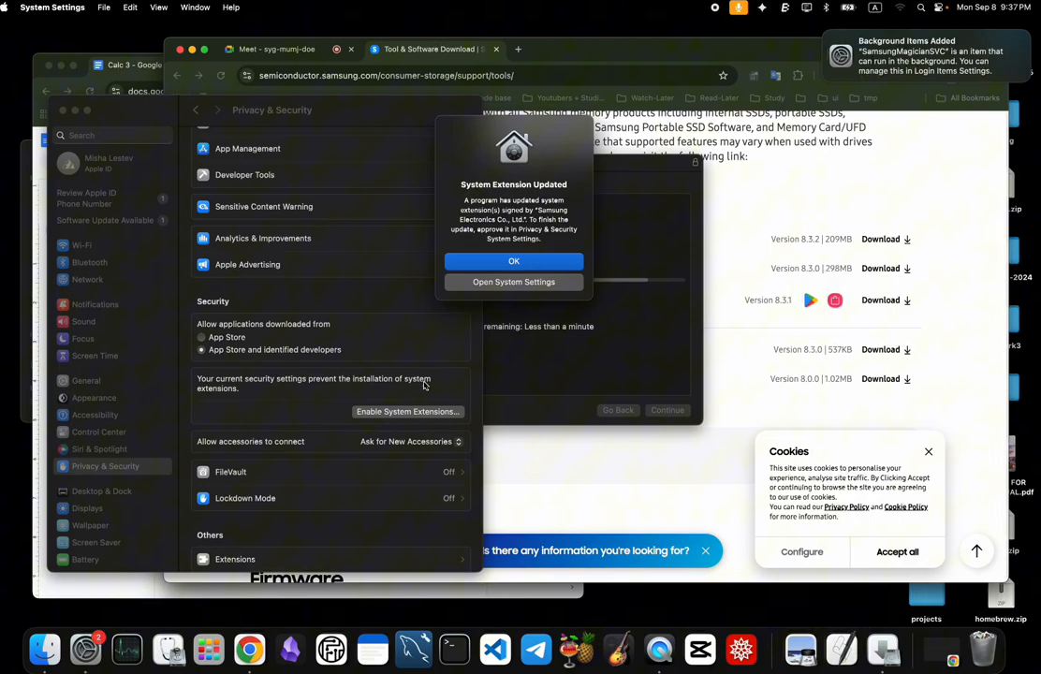
{"action": "mouse_move", "coordinate": [248, 397]}
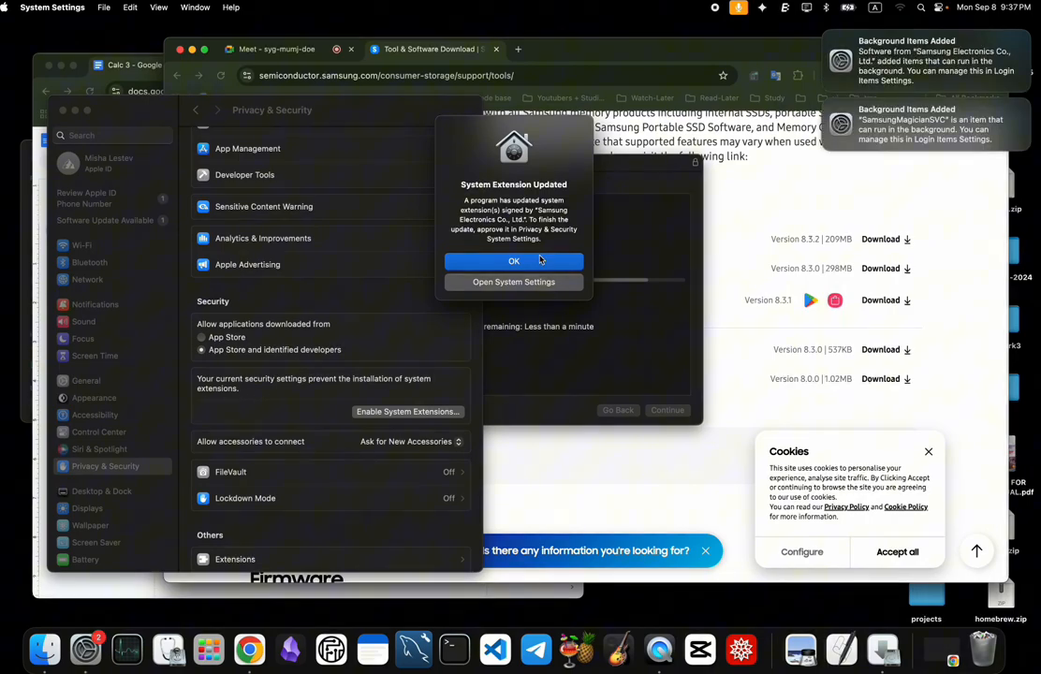
Dismiss the System Extension Updated alert and return to the Samsung Tool & Software tab
{"action": "left_click", "coordinate": [513, 260]}
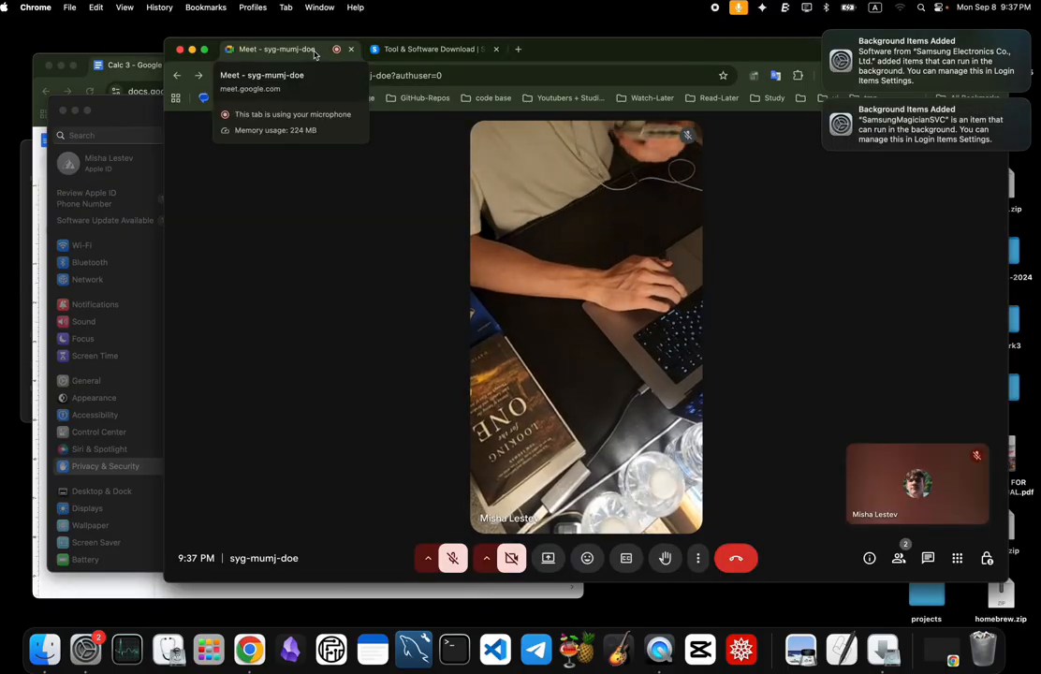
{"action": "left_click", "coordinate": [430, 49]}
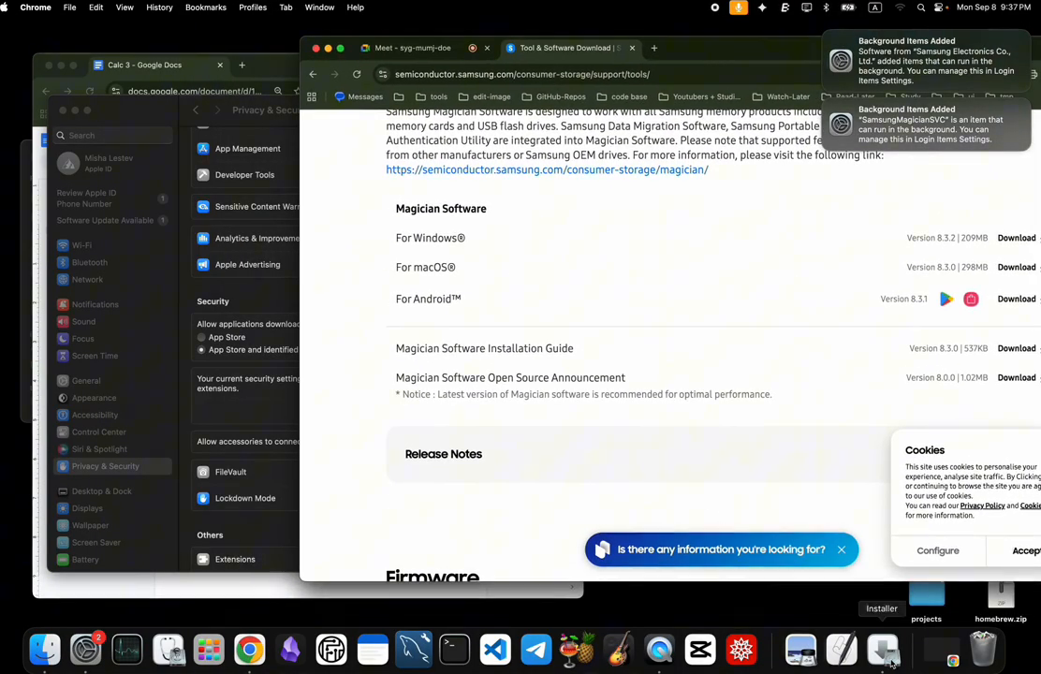
{"action": "left_click", "coordinate": [880, 648]}
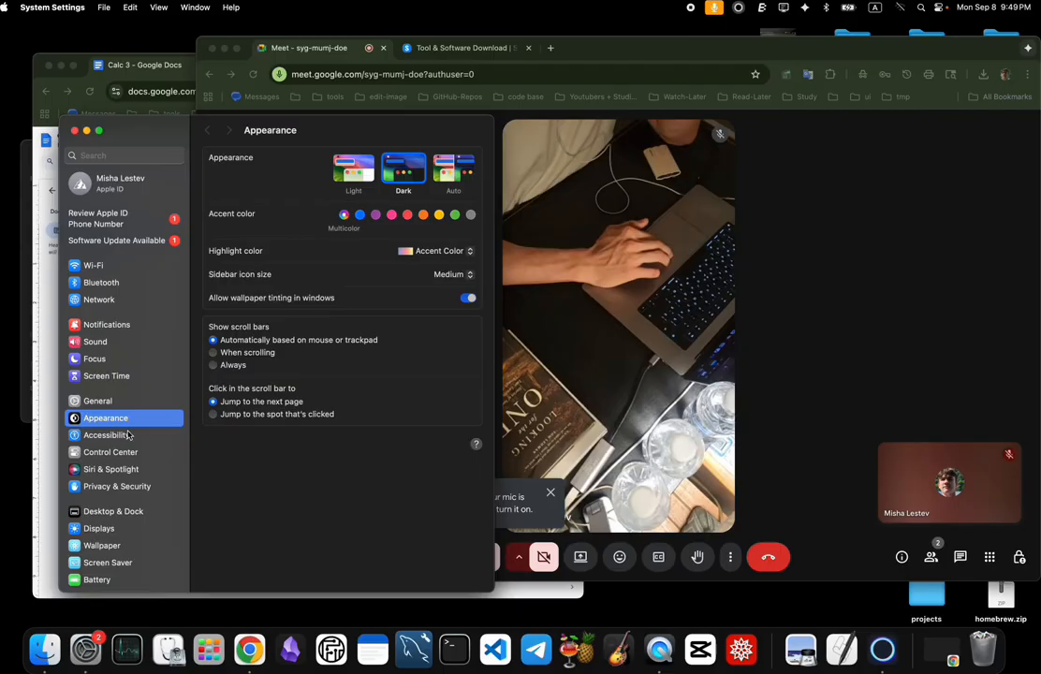
Review the Security options under Privacy & Security, then launch SamsungMagician from the Dock
{"action": "left_click", "coordinate": [116, 487]}
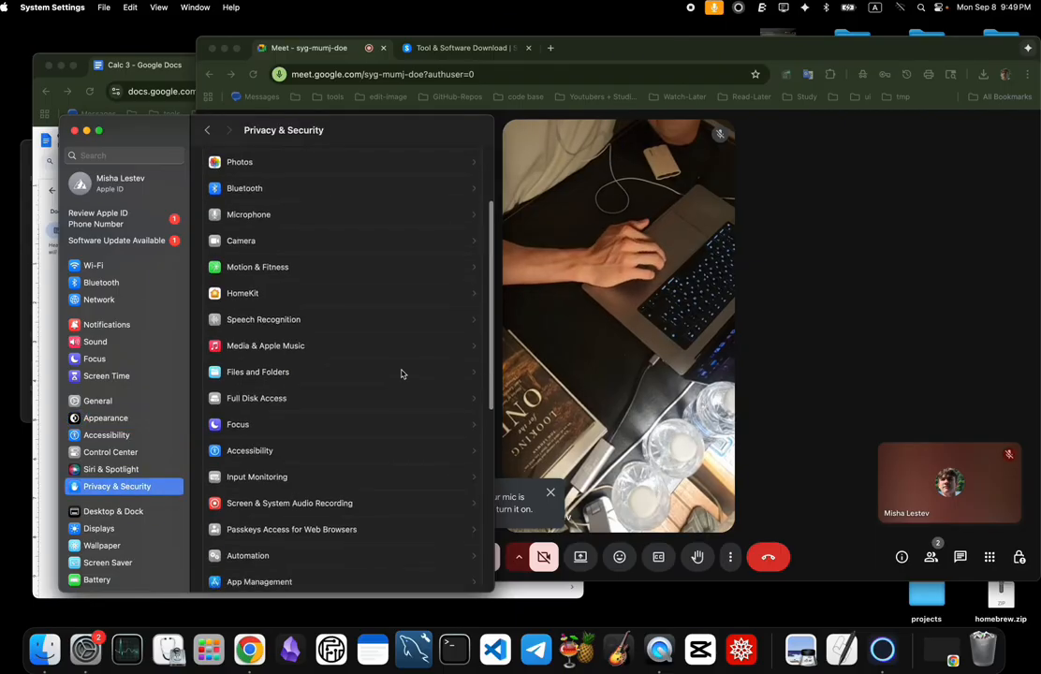
{"action": "scroll", "scroll_direction": "down", "scroll_amount": 3}
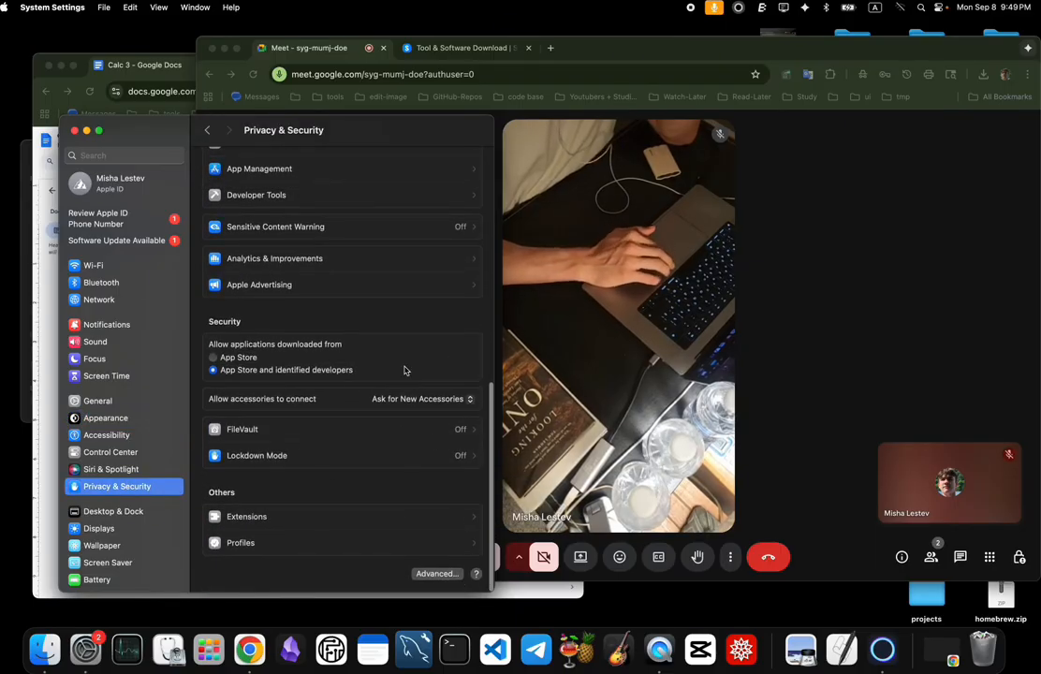
{"action": "mouse_move", "coordinate": [880, 648]}
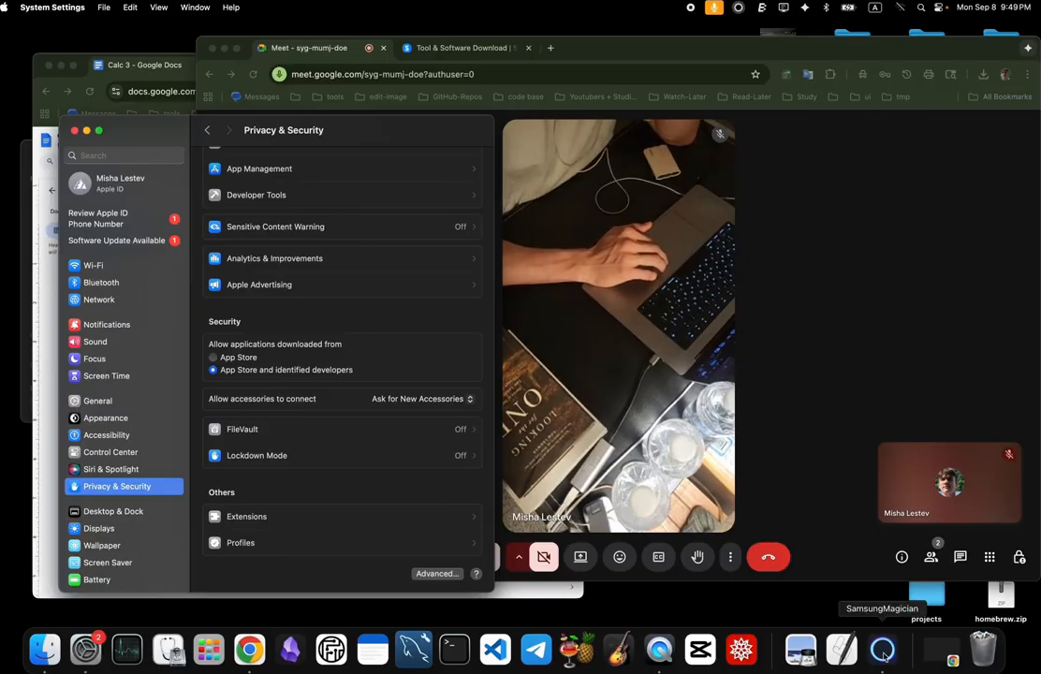
{"action": "left_click", "coordinate": [883, 648]}
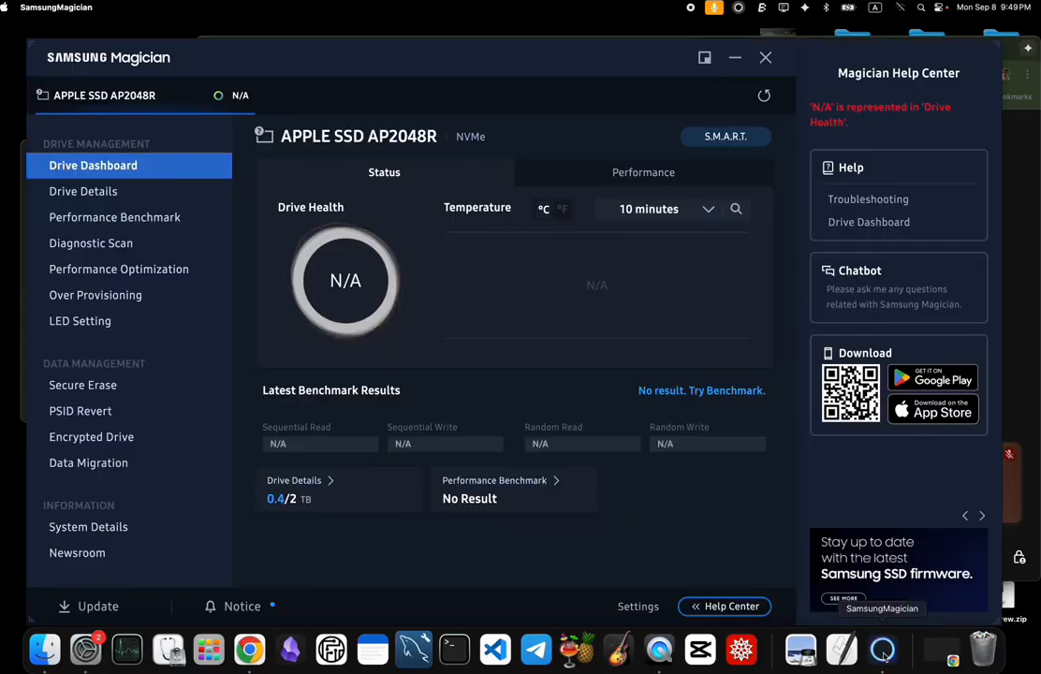
{"action": "left_click", "coordinate": [103, 94]}
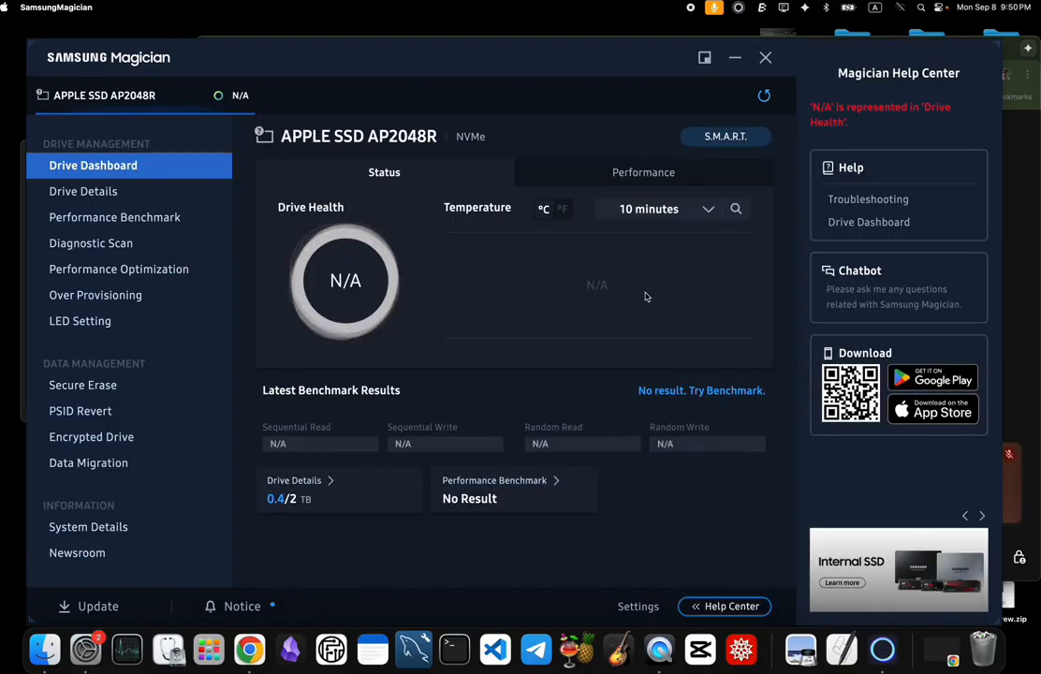
Rescan connected drives until the Portable SSD T7 Shield is detected
{"action": "left_click", "coordinate": [764, 95]}
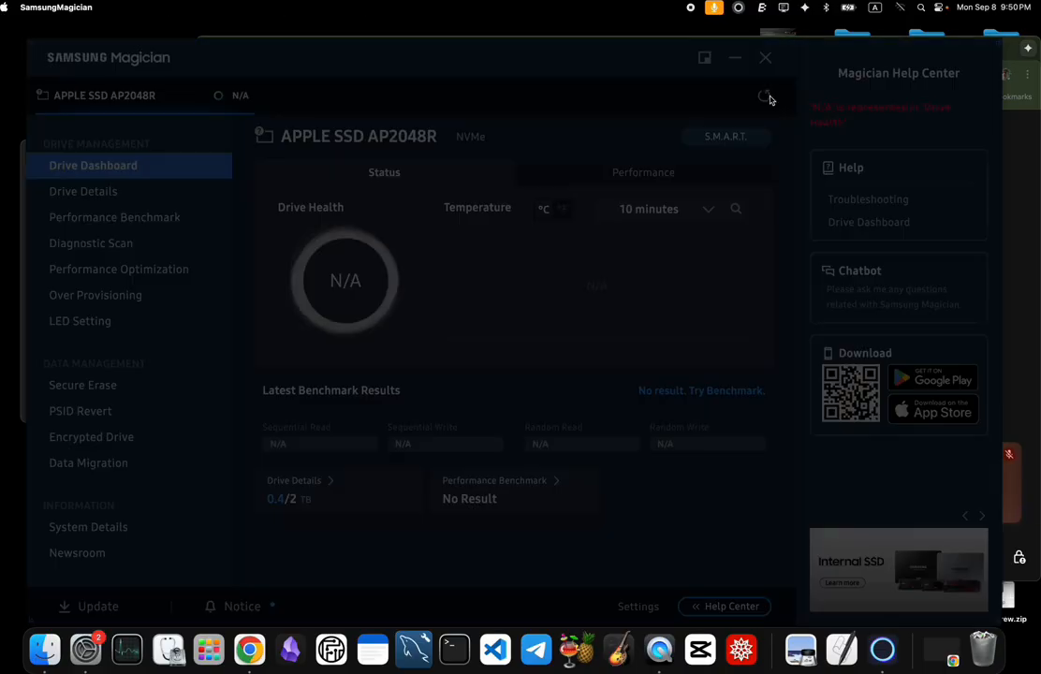
{"action": "left_click", "coordinate": [765, 97]}
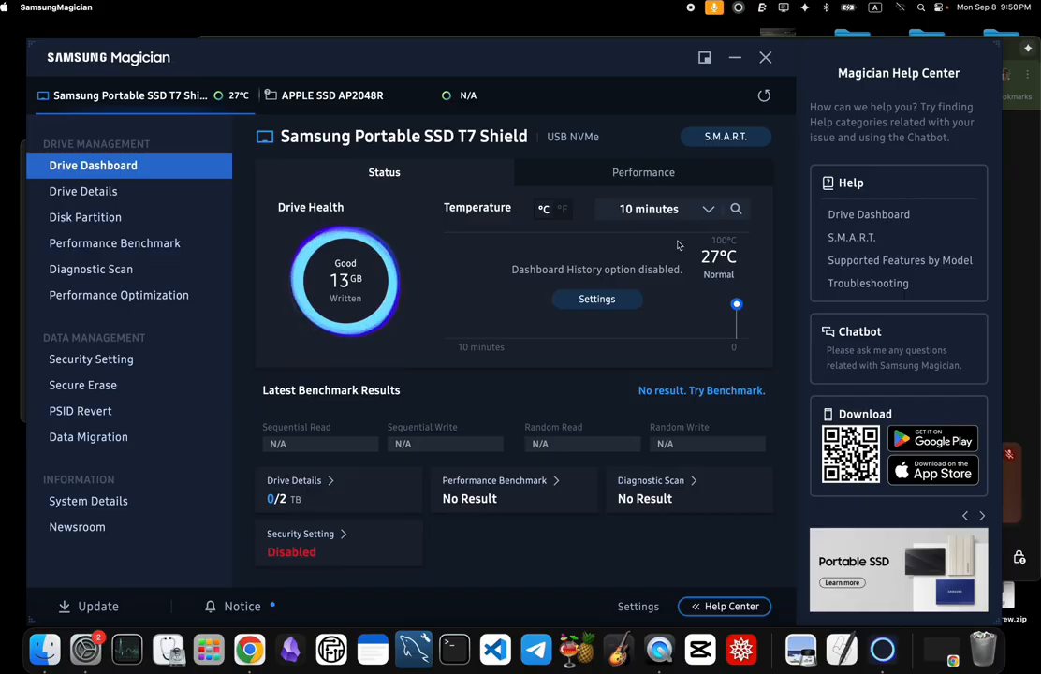
{"action": "mouse_move", "coordinate": [83, 386]}
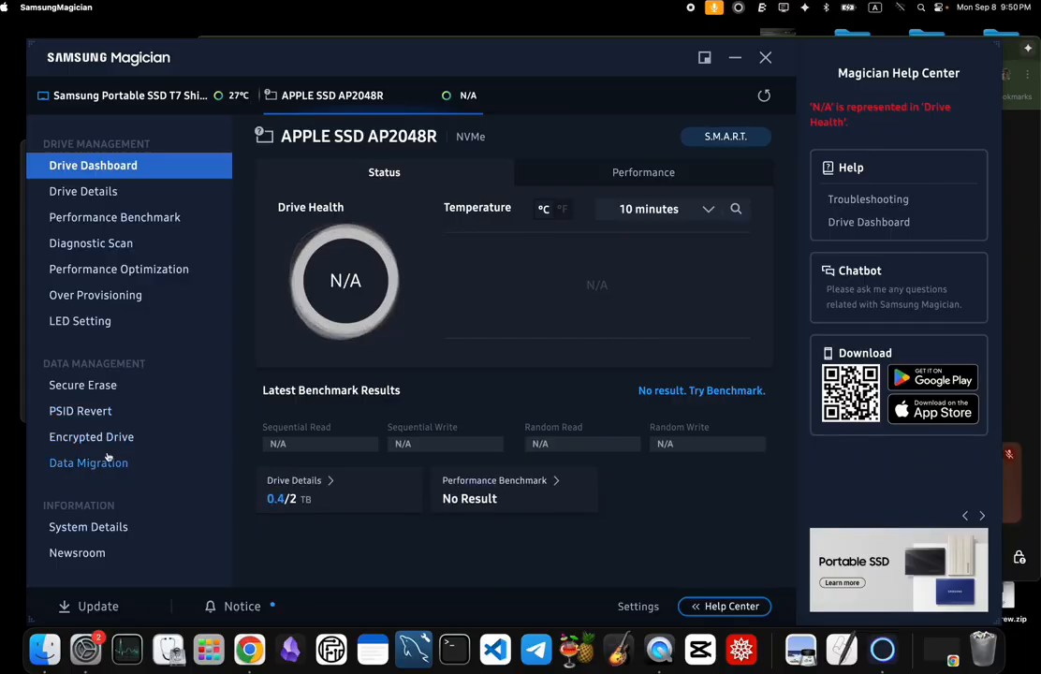
{"action": "mouse_move", "coordinate": [90, 439]}
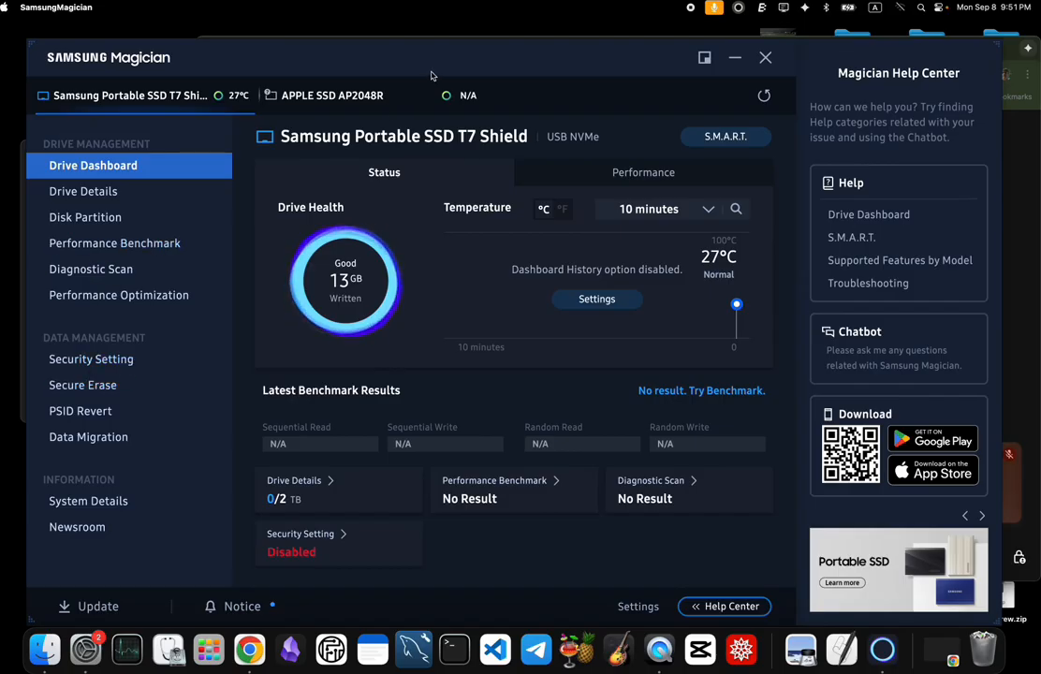
Switch between the APPLE SSD and T7 Shield dashboards and show the T7 Shield's Drive Details
{"action": "left_click", "coordinate": [333, 93]}
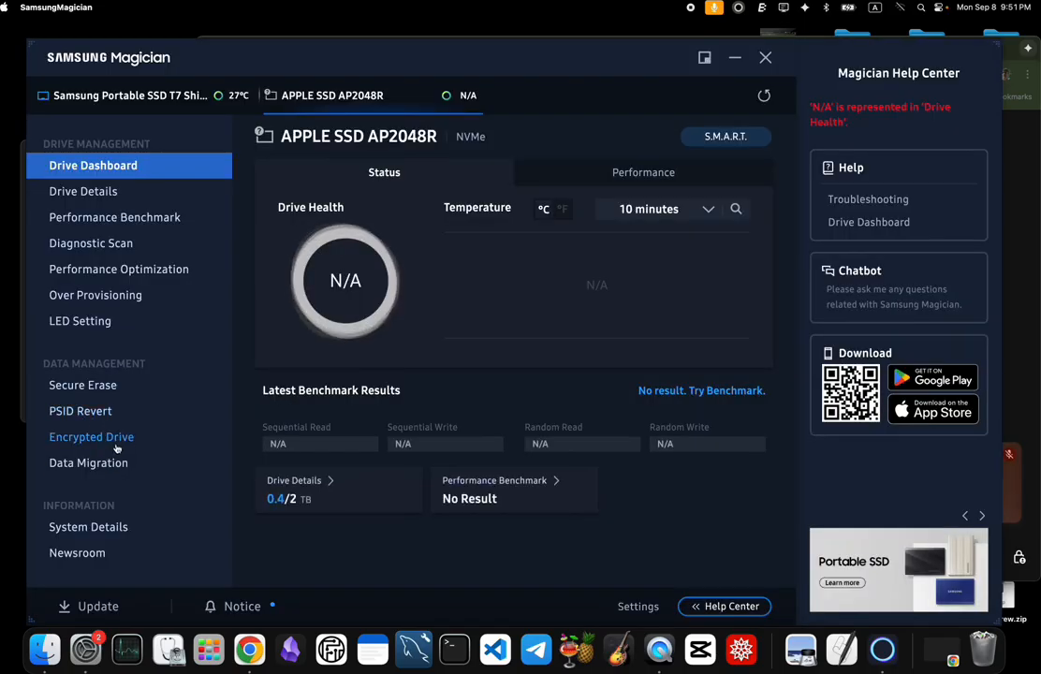
{"action": "left_click", "coordinate": [131, 94]}
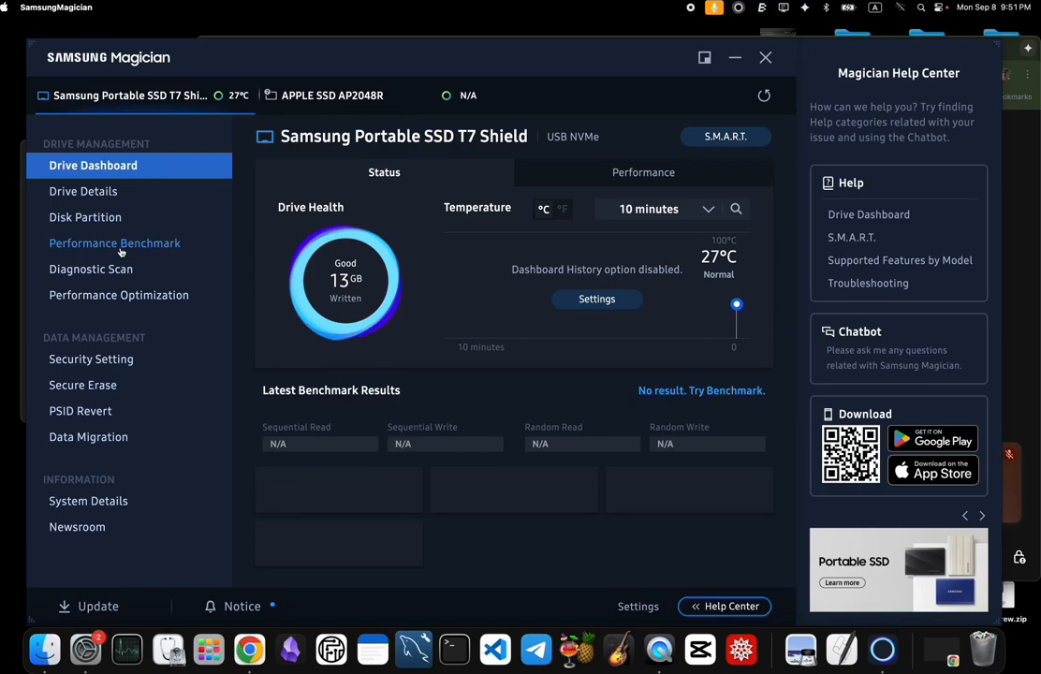
{"action": "left_click", "coordinate": [82, 191]}
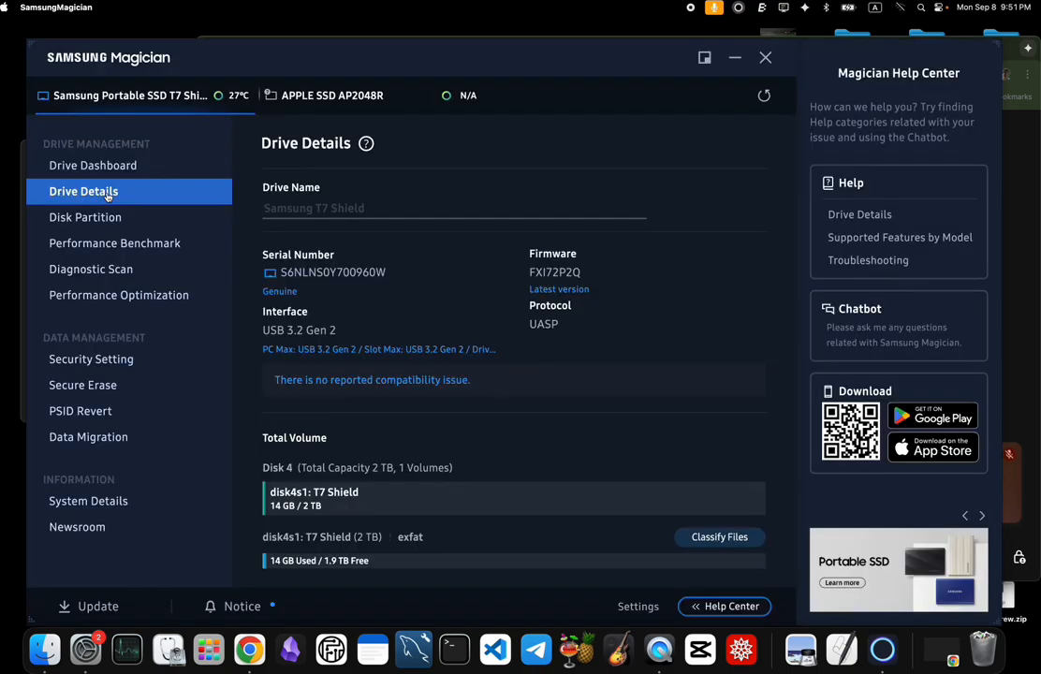
In Security Setting, enable Security Mode for the T7 Shield with a new confirmed password
{"action": "left_click", "coordinate": [90, 359]}
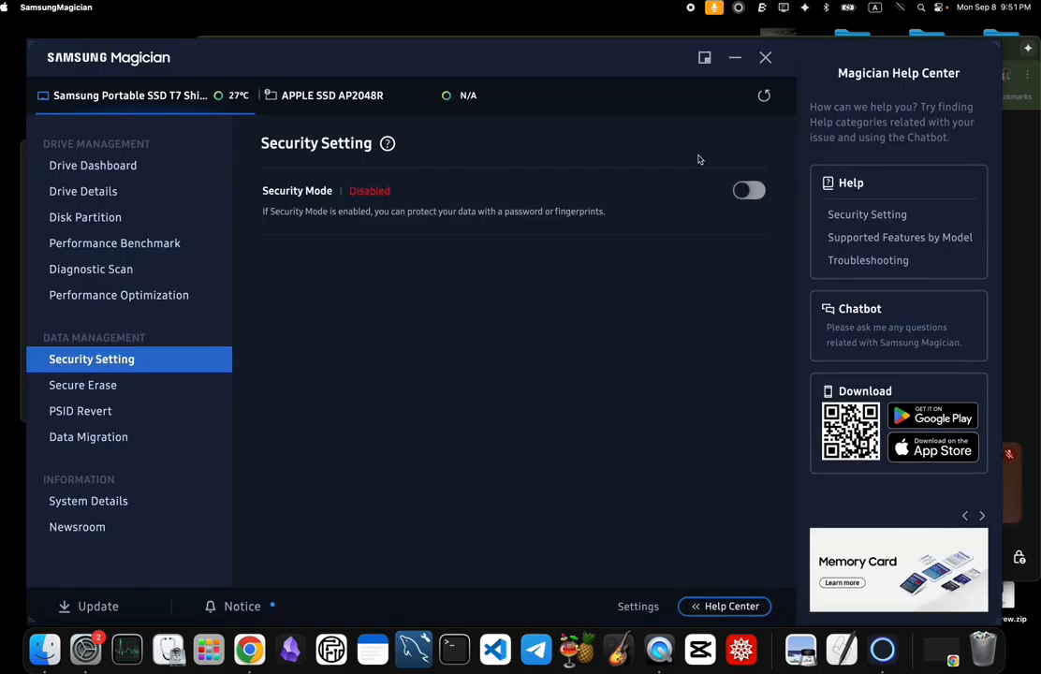
{"action": "left_click", "coordinate": [750, 191]}
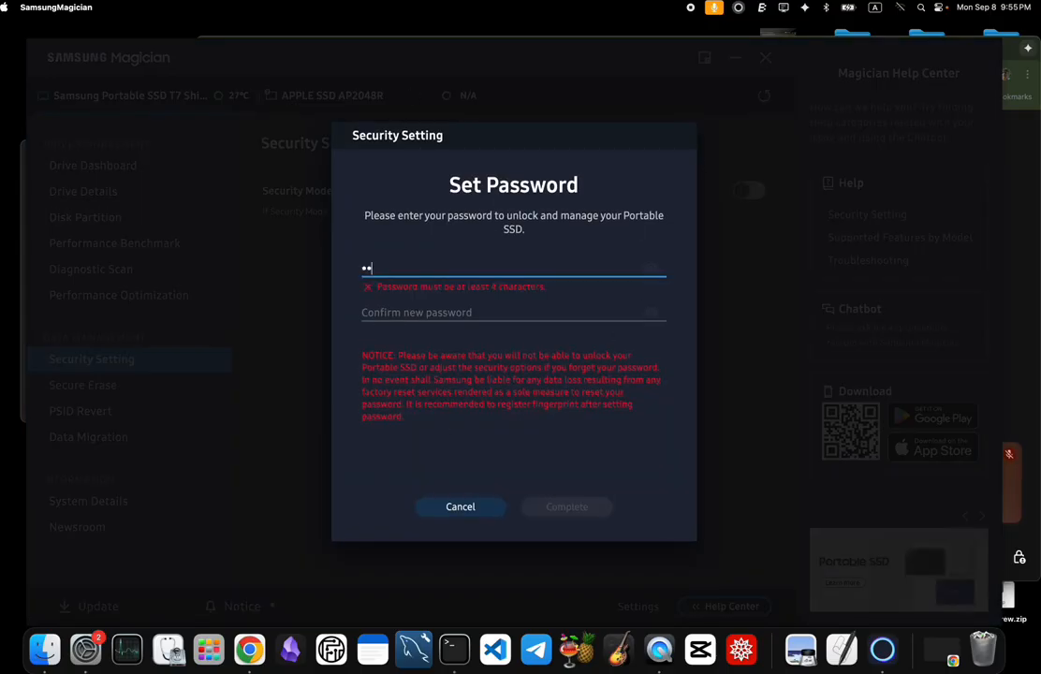
{"action": "type", "text": "••"}
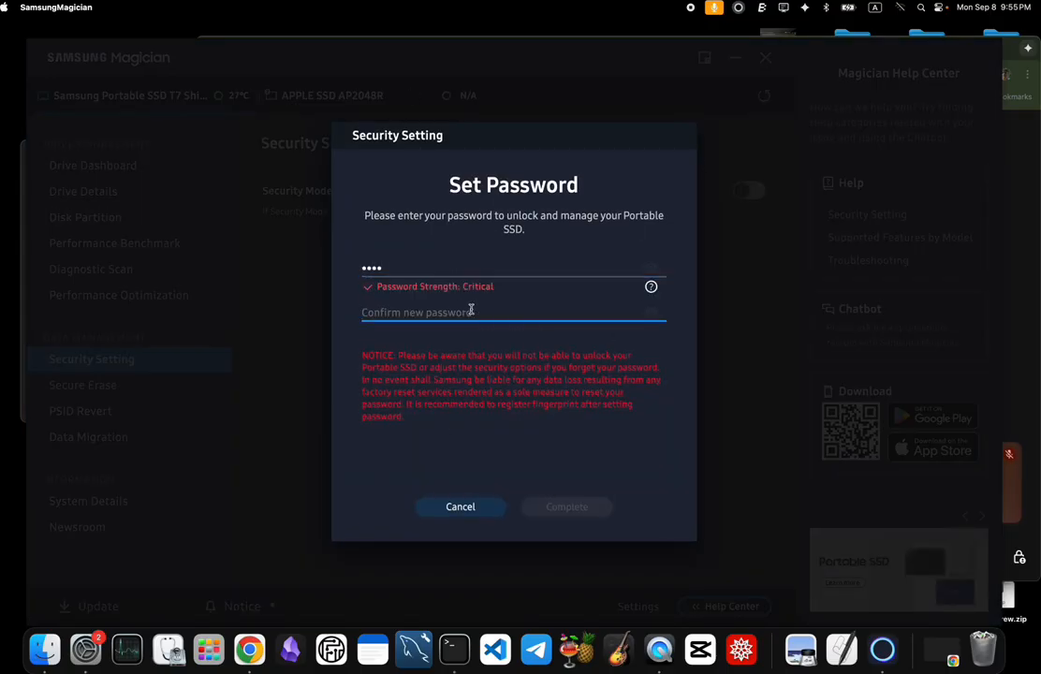
{"action": "type", "text": "••••"}
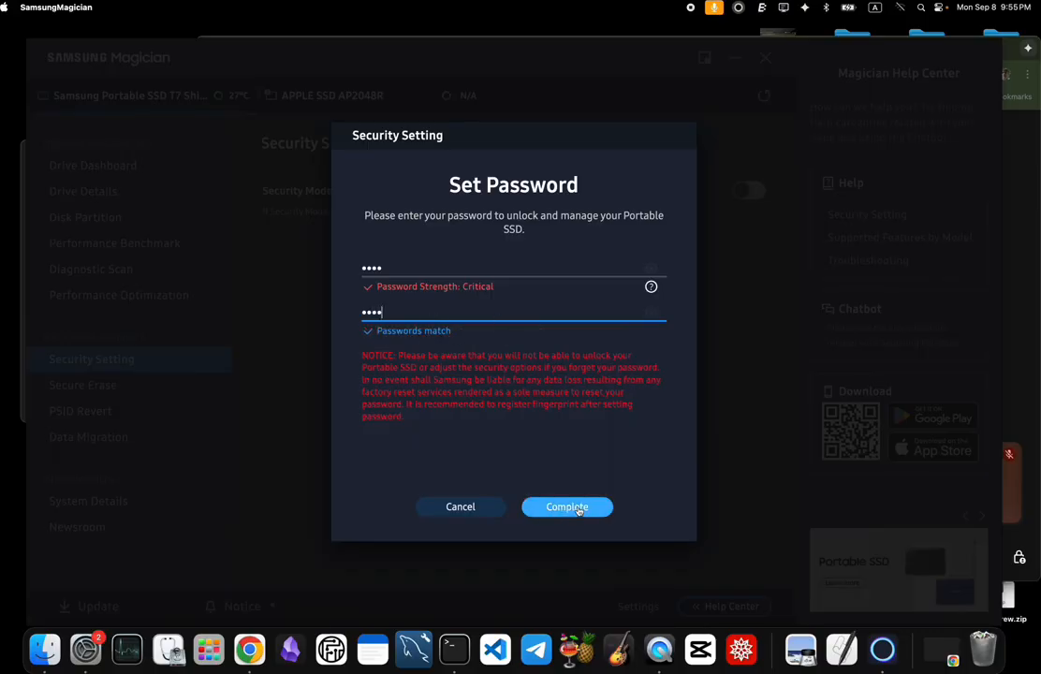
{"action": "left_click", "coordinate": [566, 506]}
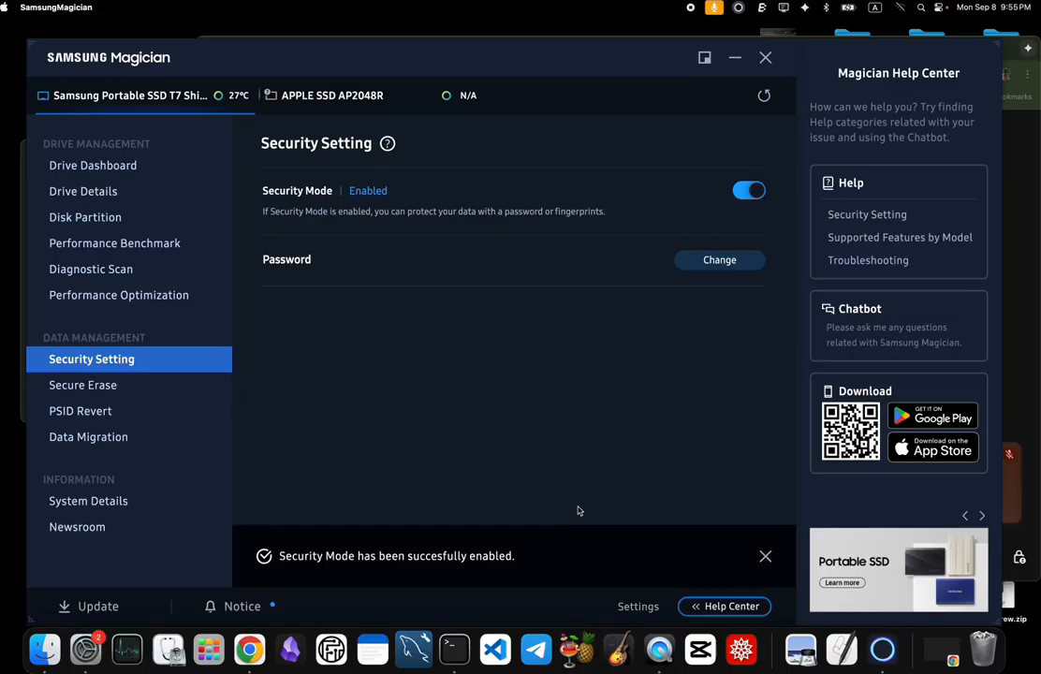
{"action": "mouse_move", "coordinate": [524, 279]}
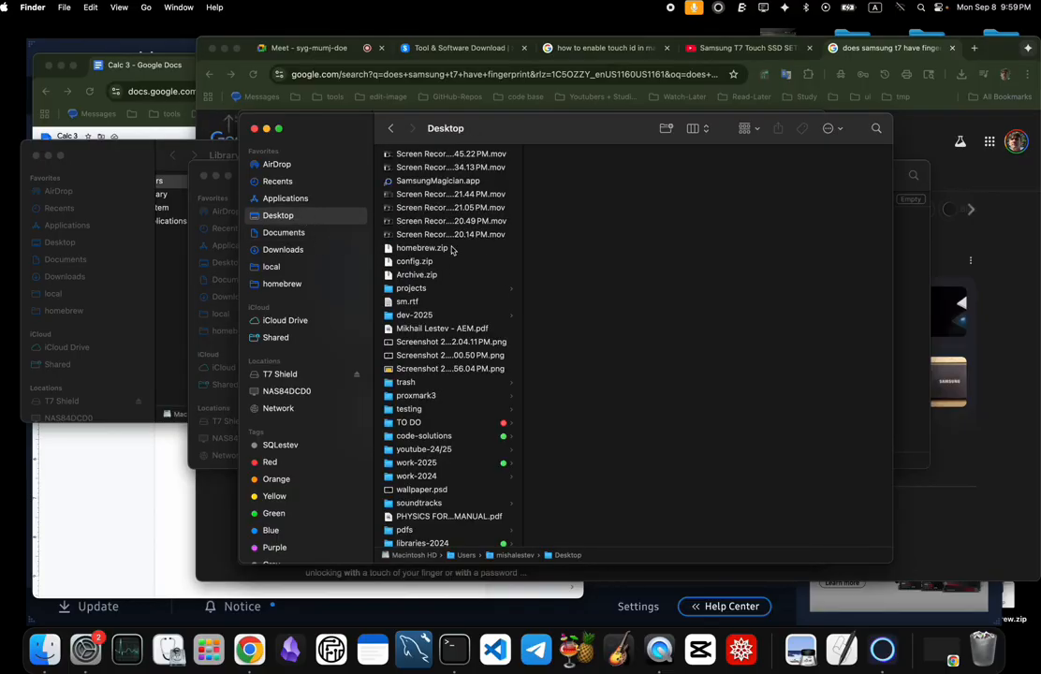
Select config.zip in the Desktop folder to show its preview and info
{"action": "left_click", "coordinate": [416, 262]}
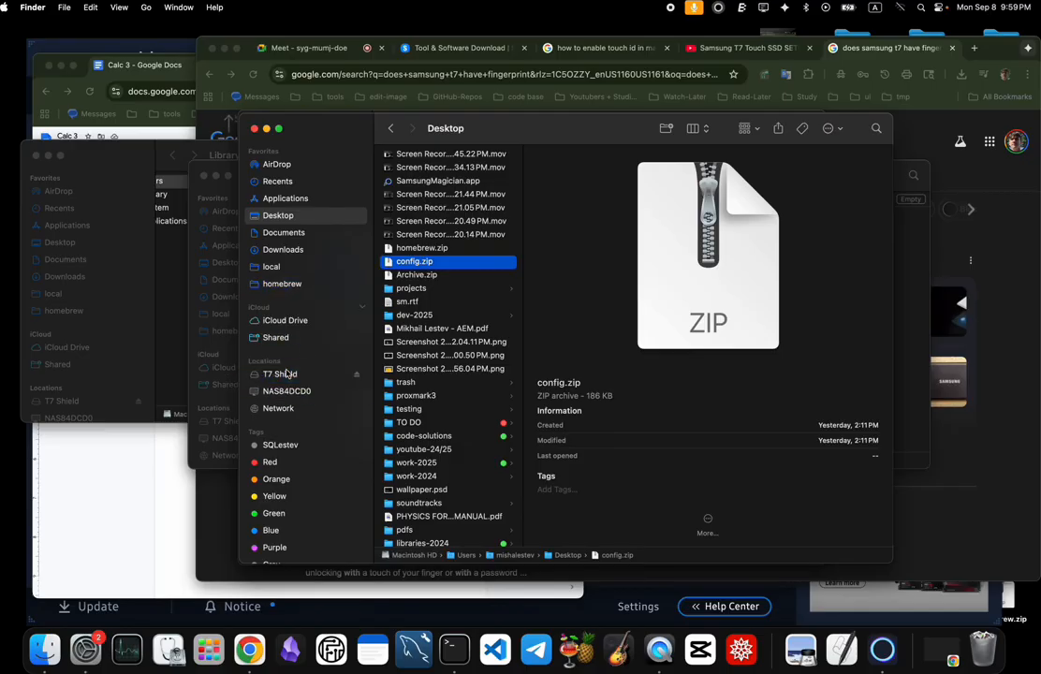
{"action": "left_click", "coordinate": [281, 374]}
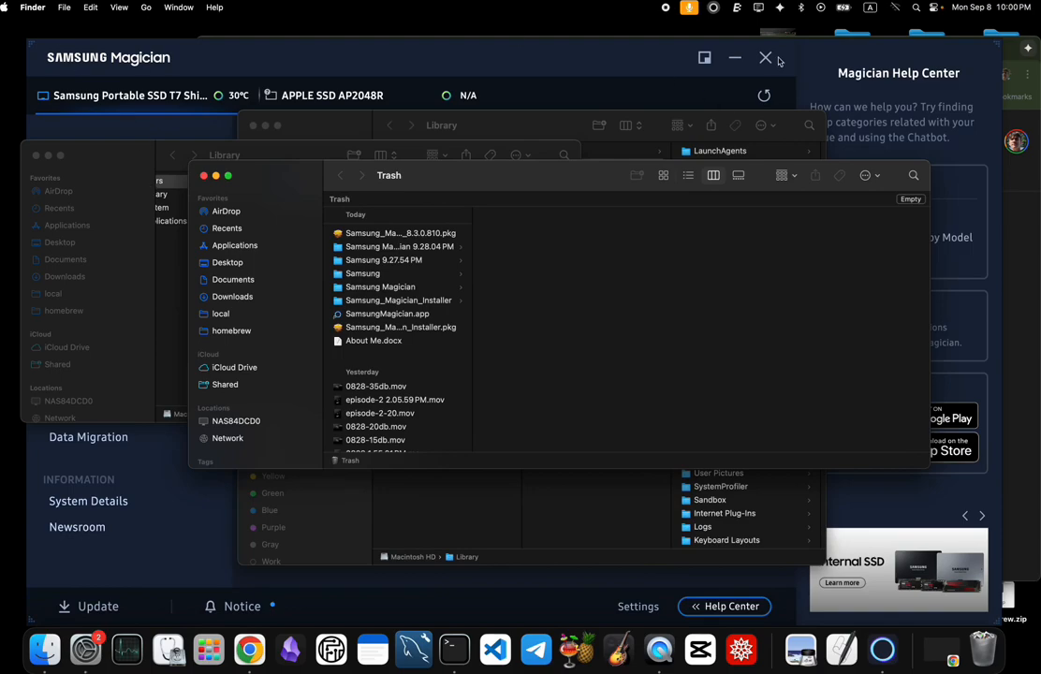
Exit Samsung Magician from its menu bar icon and confirm quitting
{"action": "left_click", "coordinate": [714, 7]}
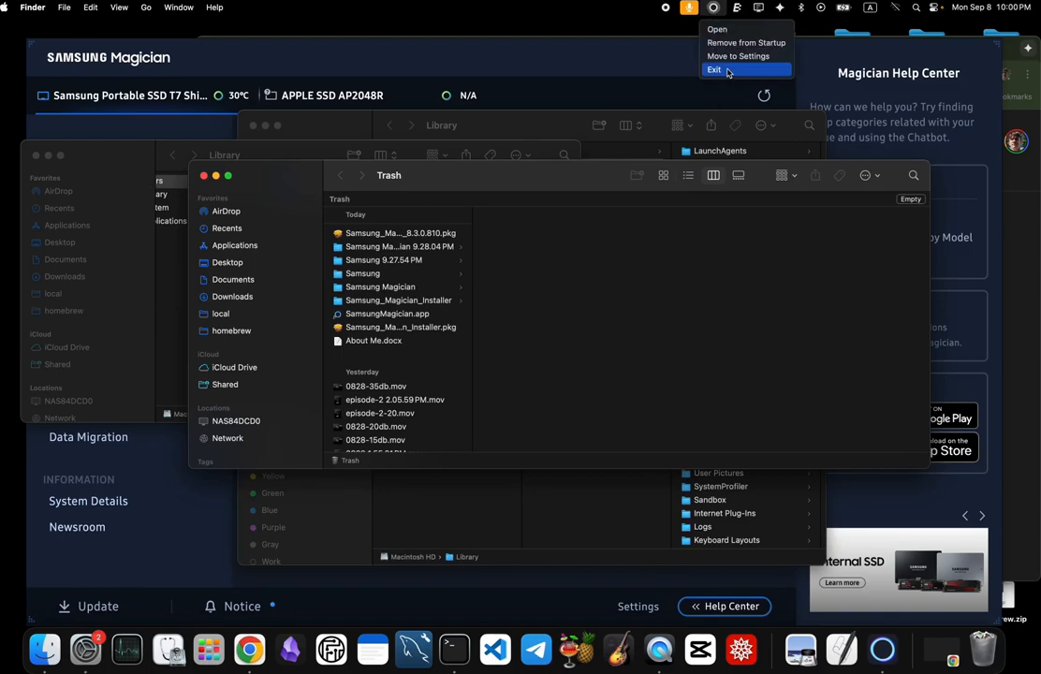
{"action": "left_click", "coordinate": [715, 69]}
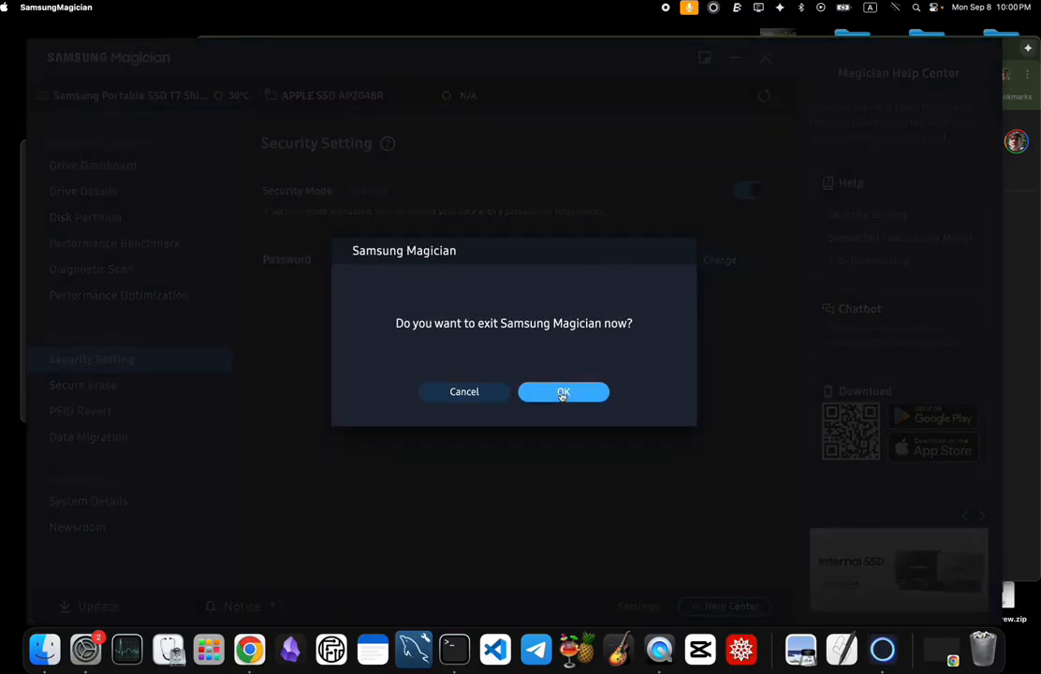
{"action": "left_click", "coordinate": [562, 392]}
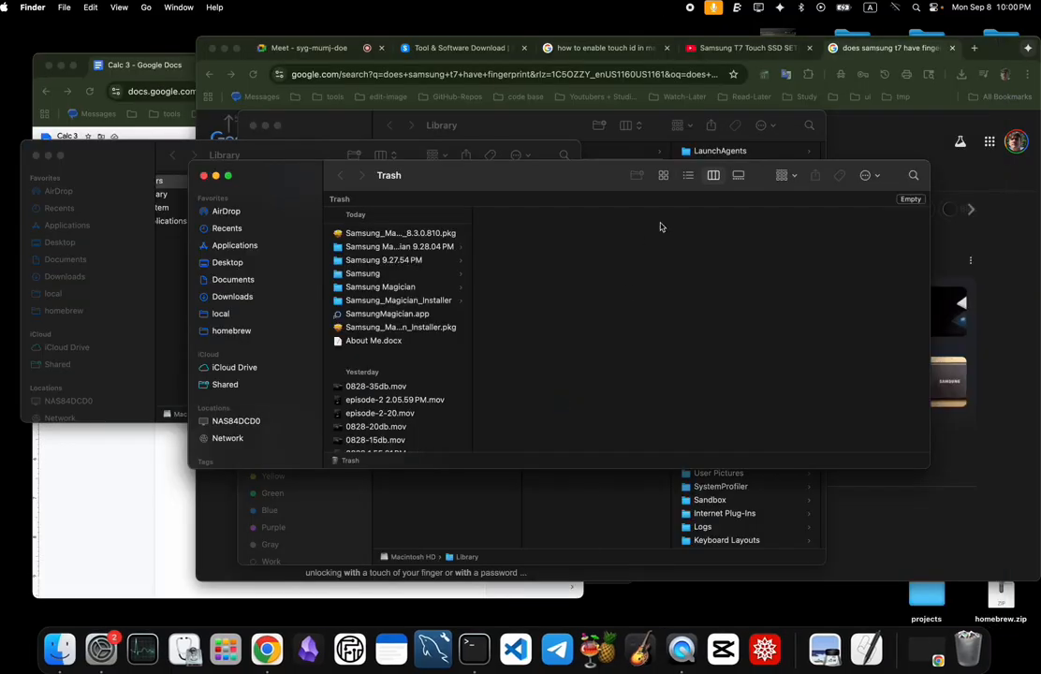
{"action": "mouse_move", "coordinate": [579, 270]}
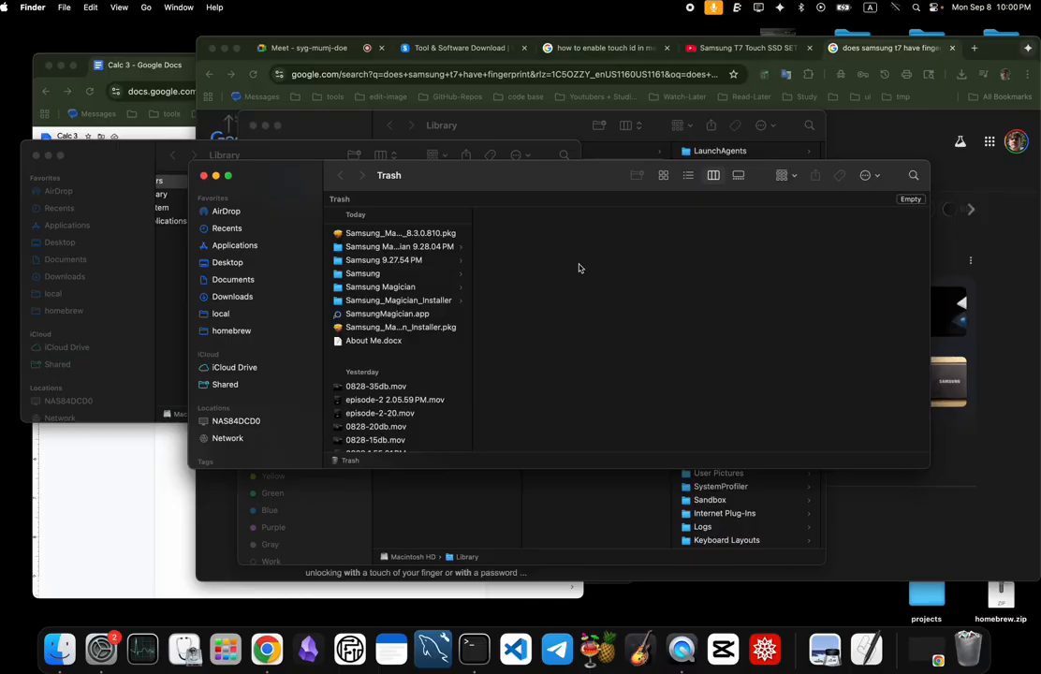
{"action": "left_click", "coordinate": [309, 48]}
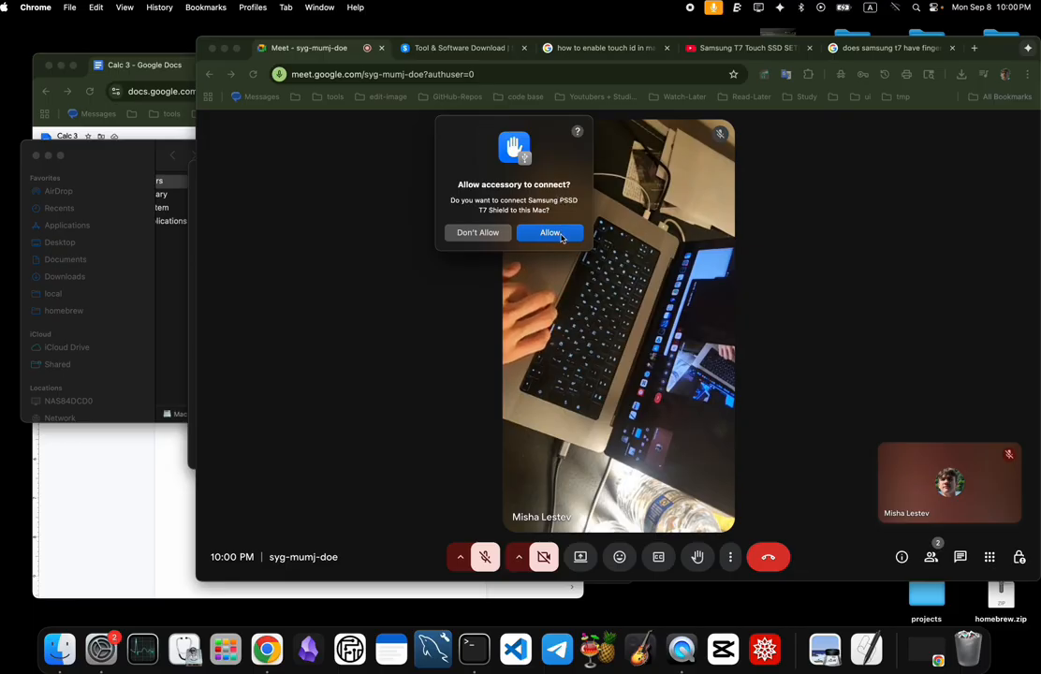
Allow the replugged T7 Shield accessory to connect so its password prompt appears
{"action": "left_click", "coordinate": [551, 232]}
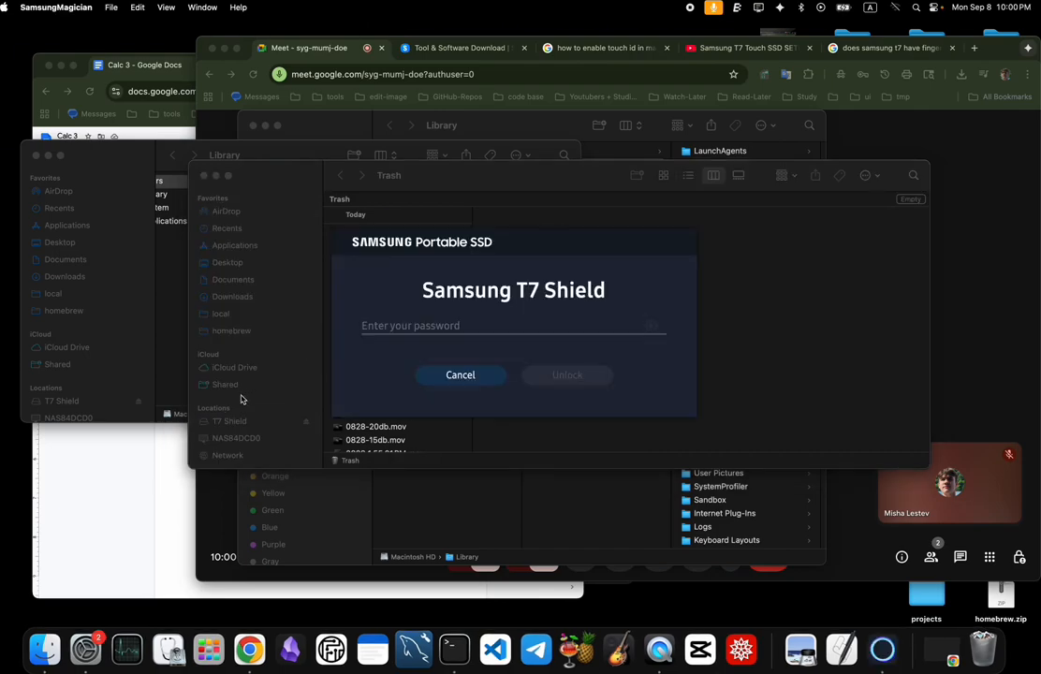
{"action": "mouse_move", "coordinate": [475, 255]}
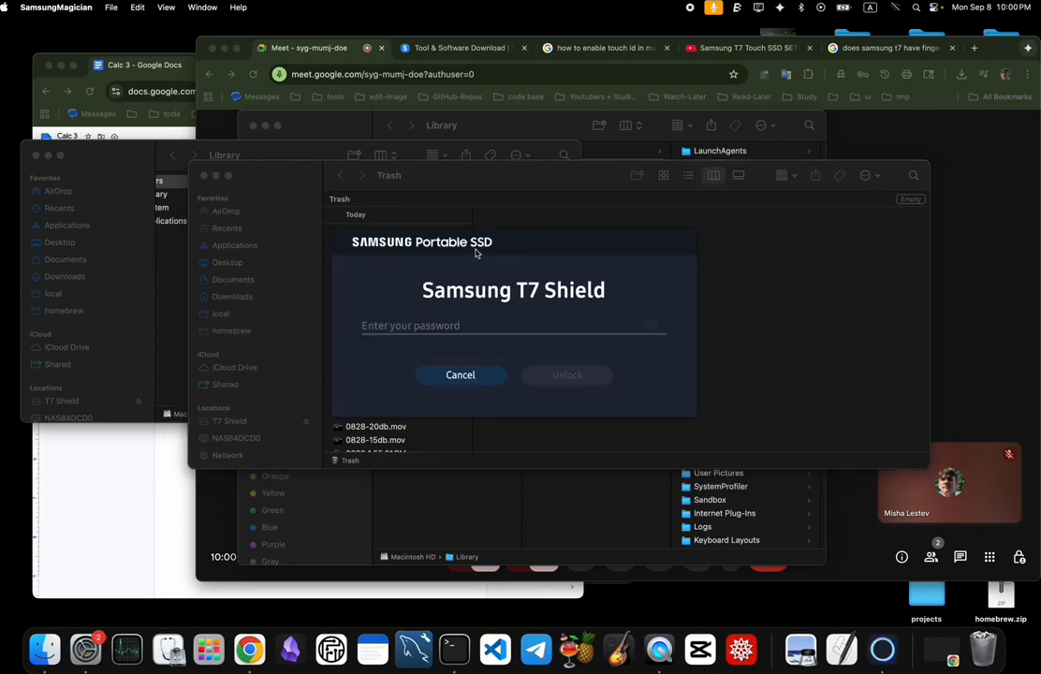
{"action": "mouse_move", "coordinate": [528, 277]}
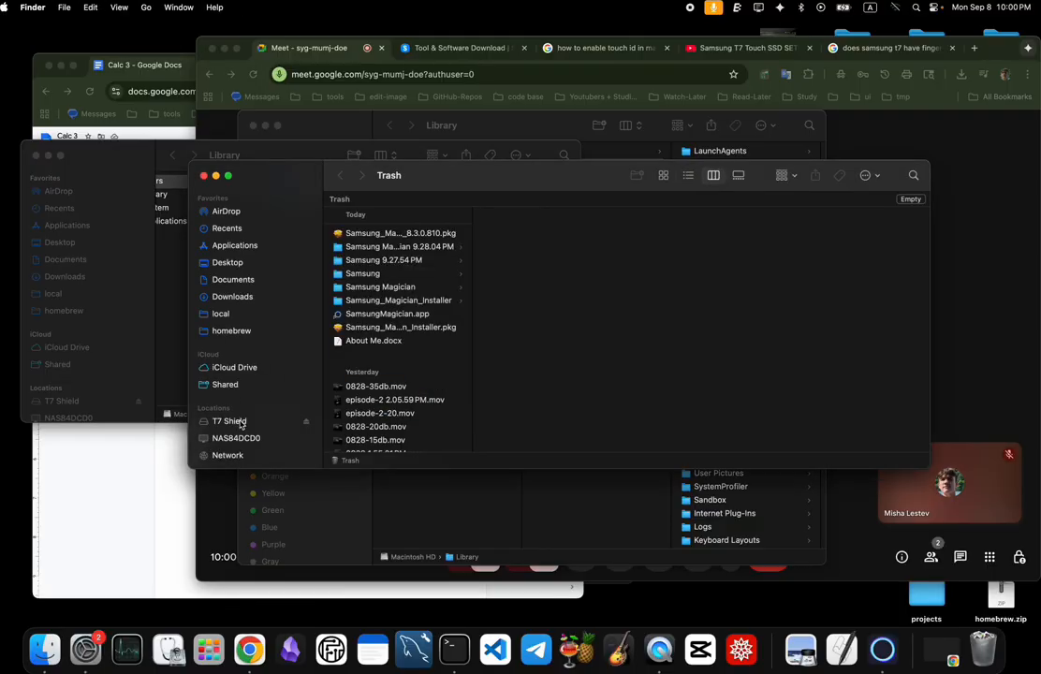
Unlock the T7 Shield with its password and show config.zip (166 KB ZIP) on the drive
{"action": "left_click", "coordinate": [228, 419]}
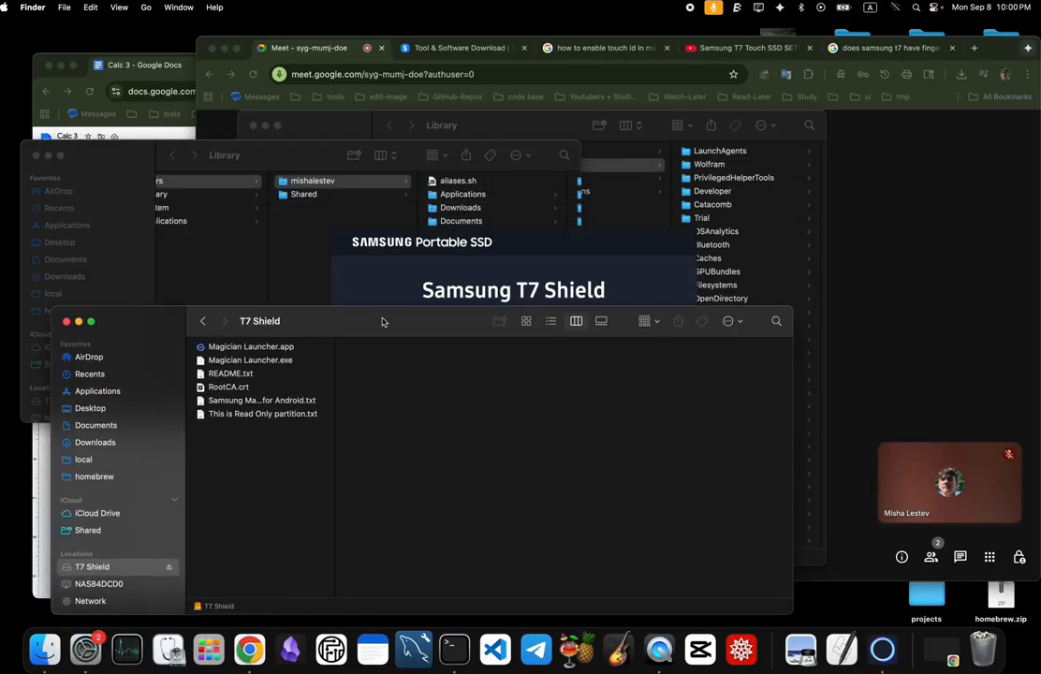
{"action": "mouse_move", "coordinate": [498, 259]}
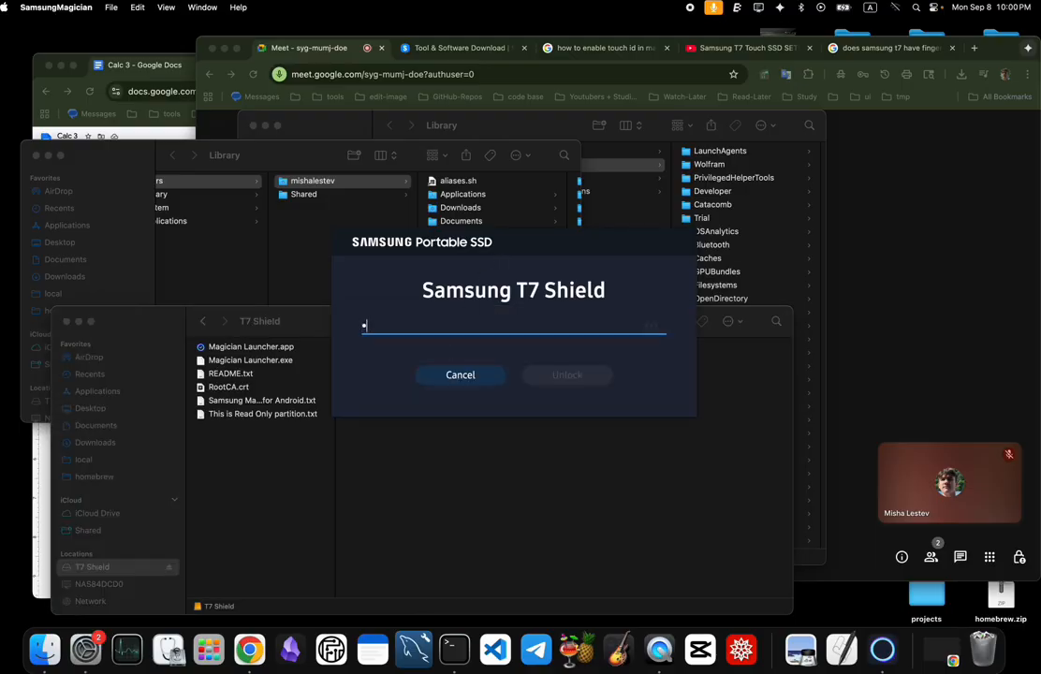
{"action": "type", "text": "•••"}
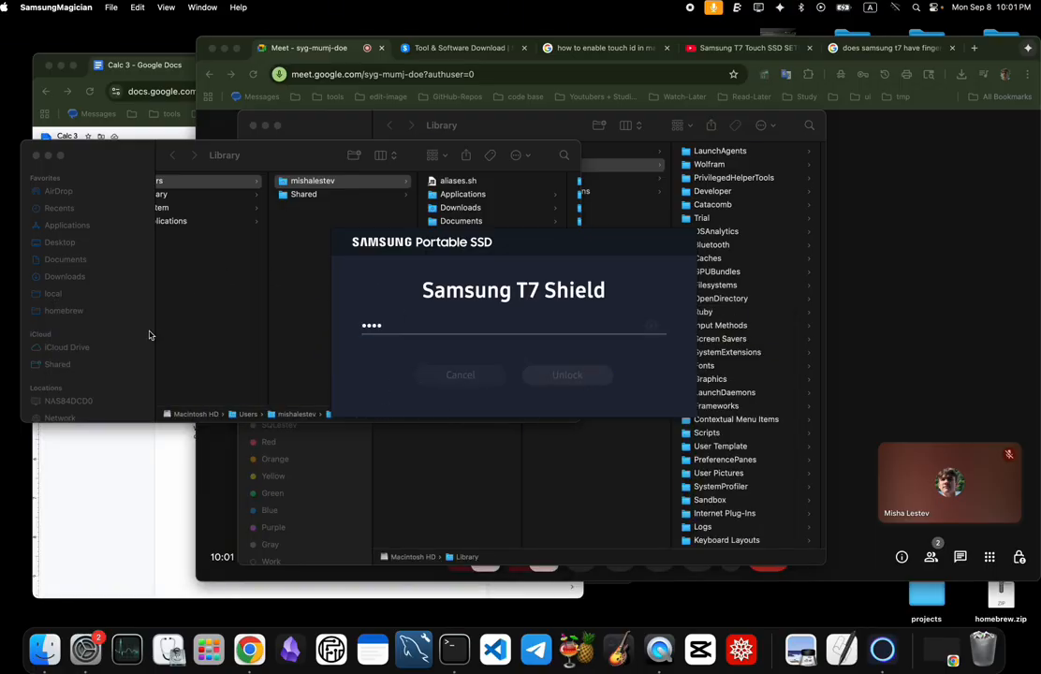
{"action": "left_click", "coordinate": [568, 375]}
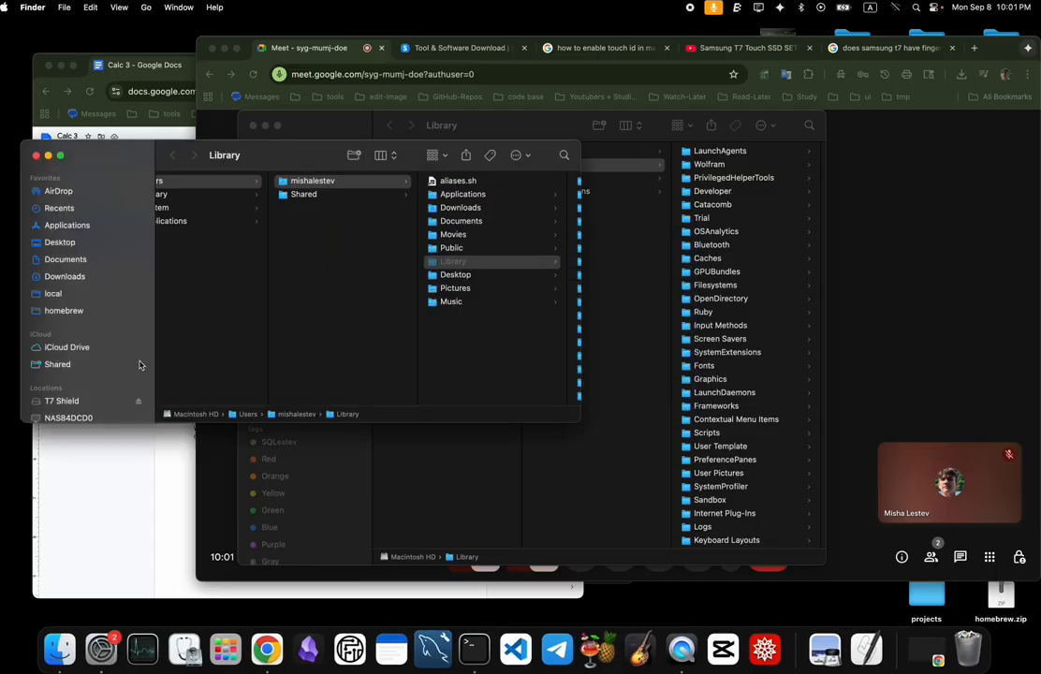
{"action": "left_click", "coordinate": [61, 356]}
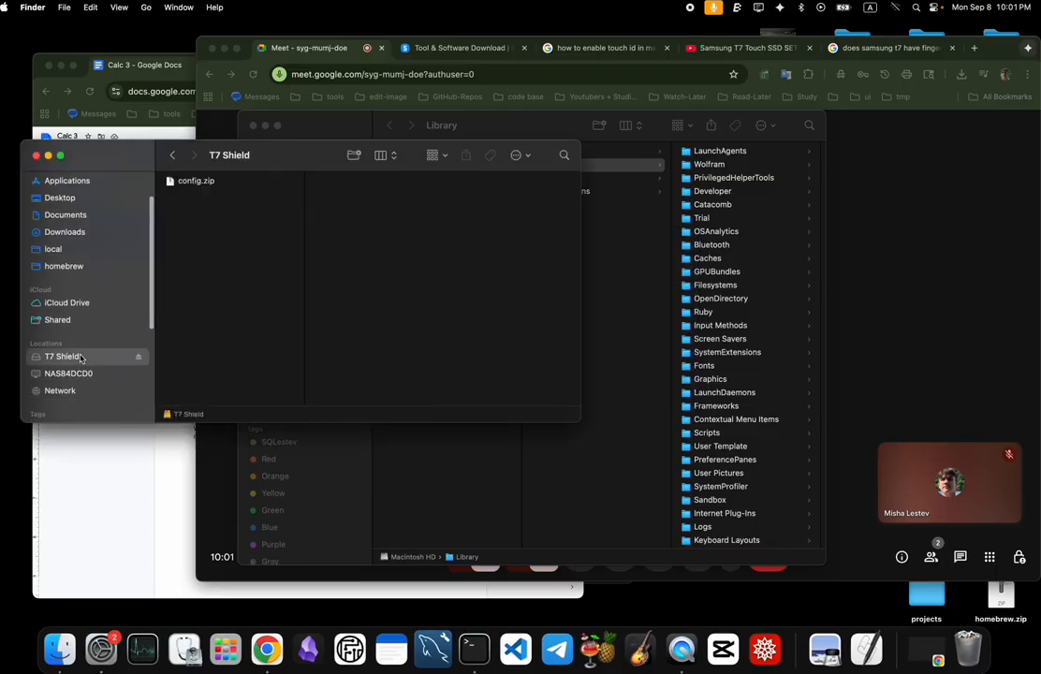
{"action": "left_click", "coordinate": [197, 180]}
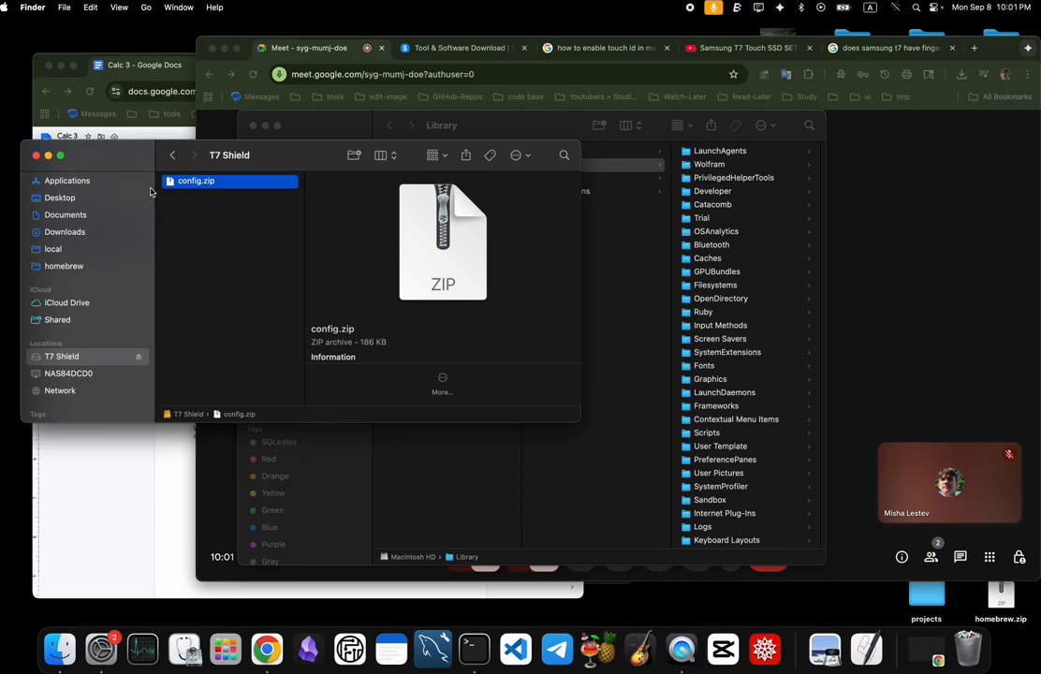
{"action": "mouse_move", "coordinate": [300, 216]}
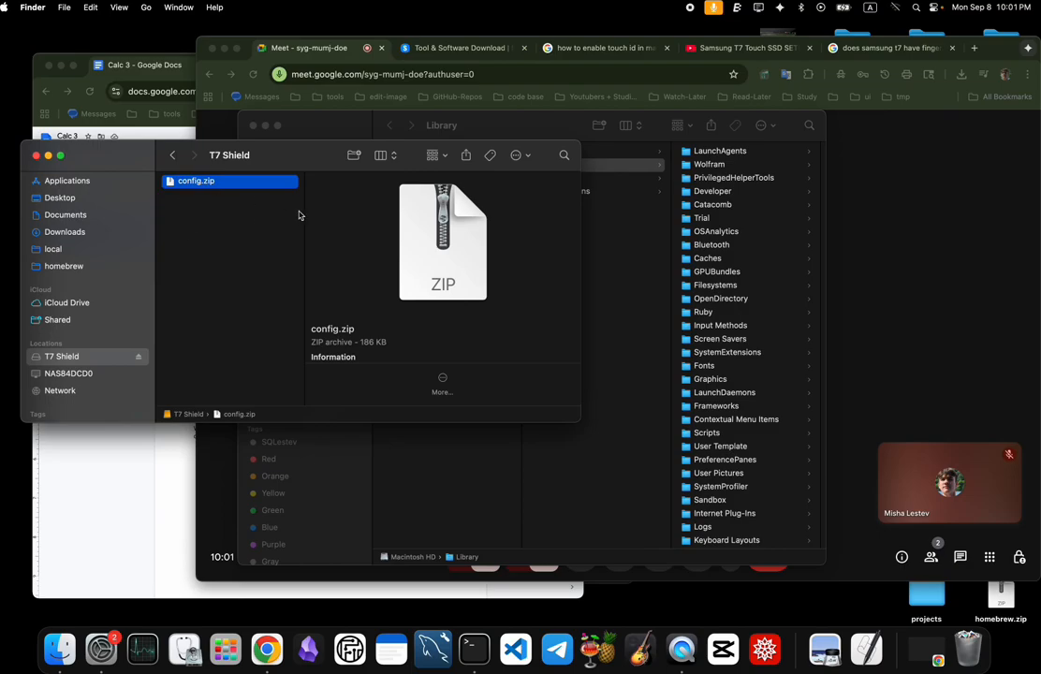